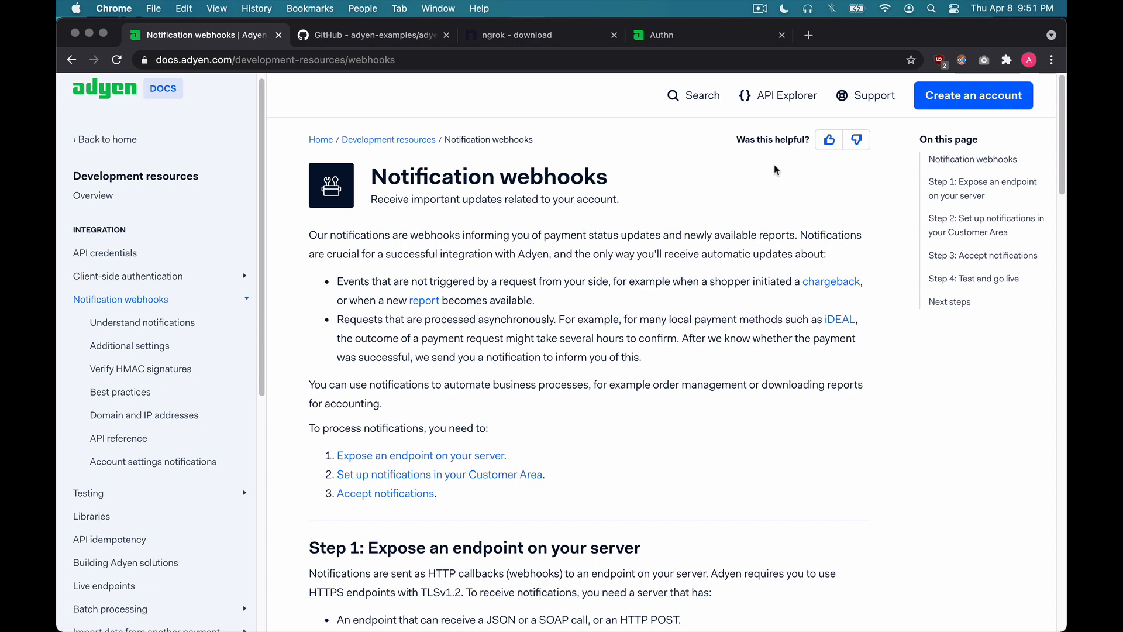
Review the adyen-node-online-payments README's Installation and Usage sections, highlighting the .env step.
{"action": "left_click", "coordinate": [371, 35]}
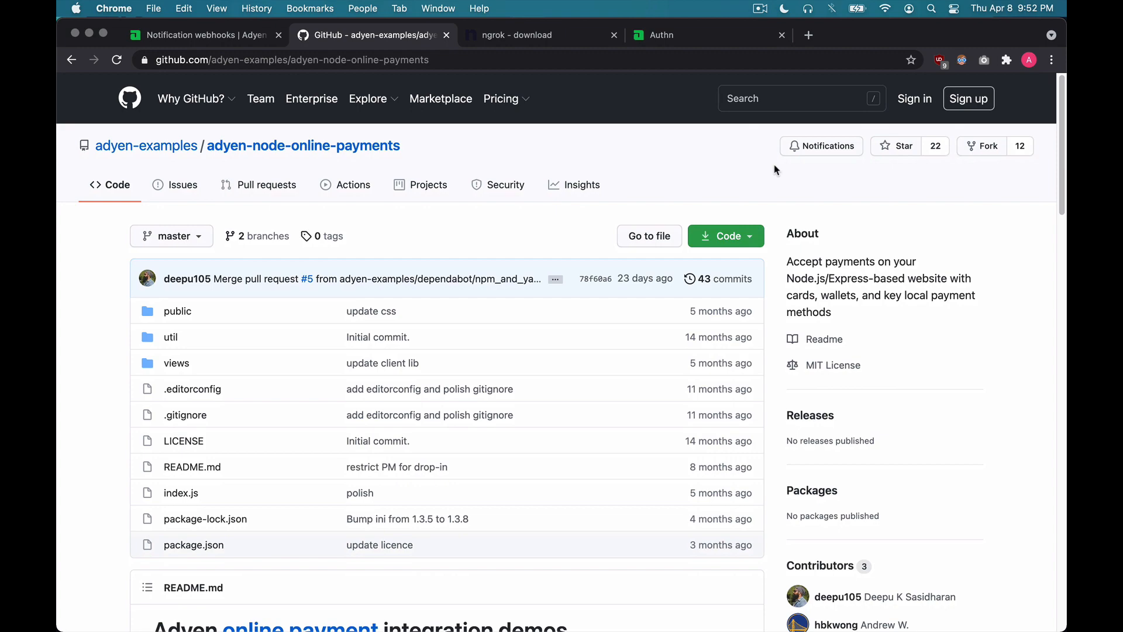
{"action": "scroll", "scroll_direction": "down", "scroll_amount": 3}
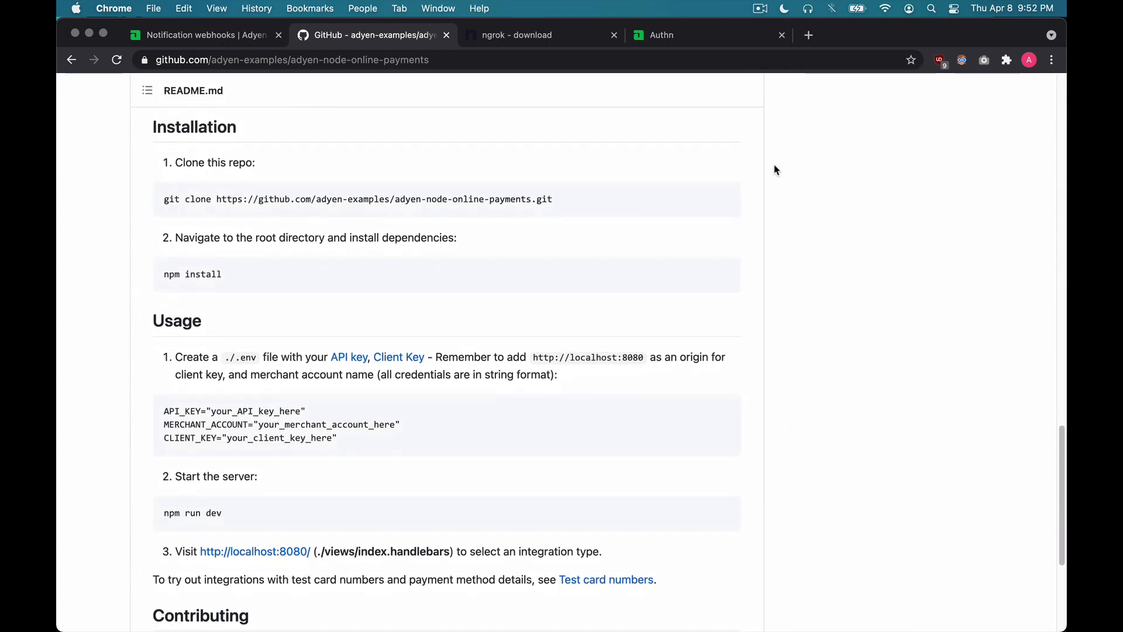
{"action": "scroll", "scroll_direction": "down", "scroll_amount": 3}
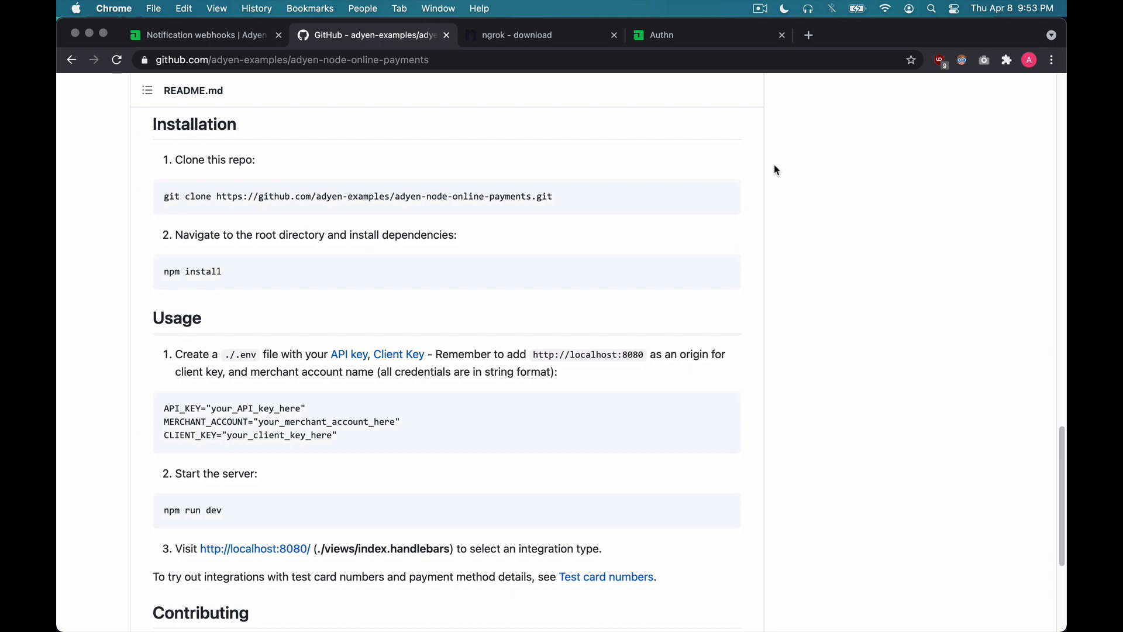
{"action": "left_click_drag", "start_coordinate": [178, 353], "coordinate": [337, 436]}
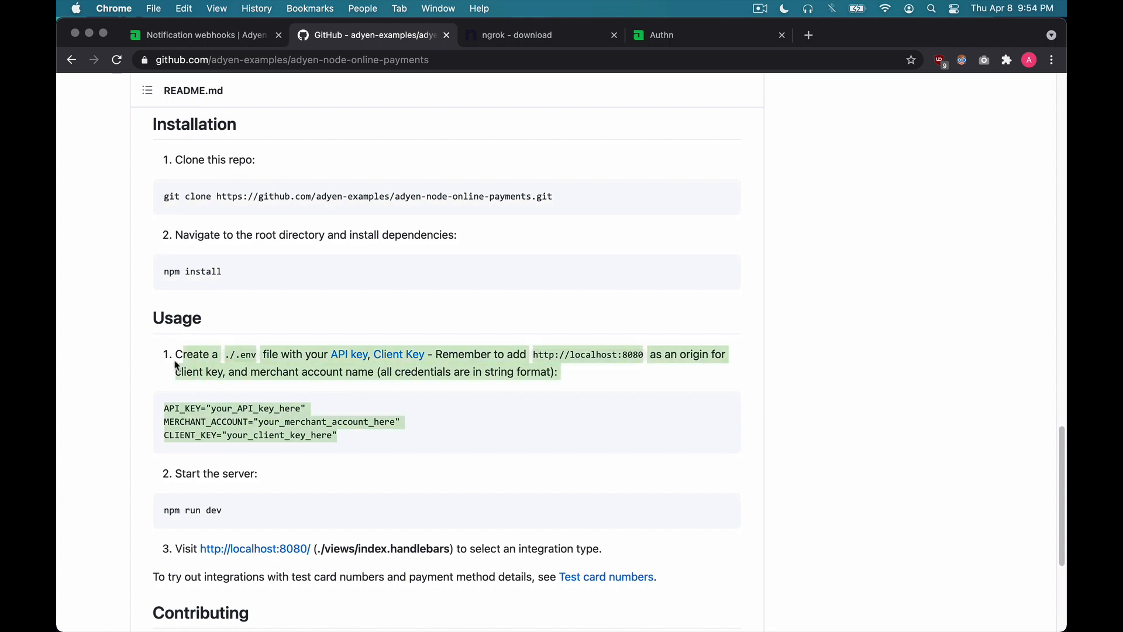
{"action": "mouse_move", "coordinate": [161, 356]}
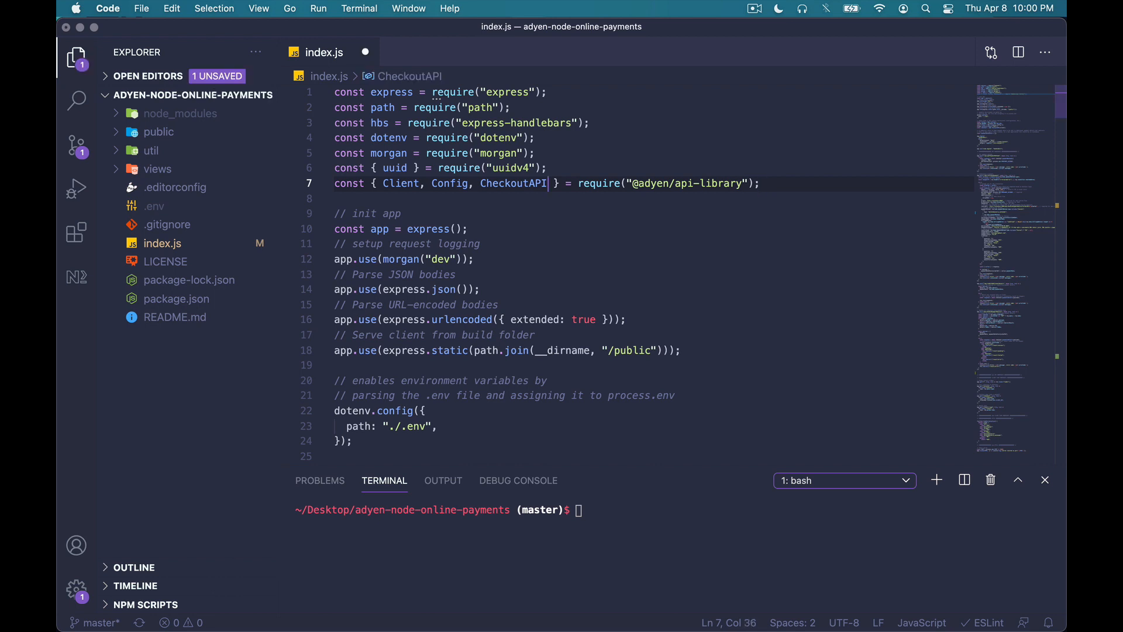
{"action": "type", "text": ", hmacValidator"}
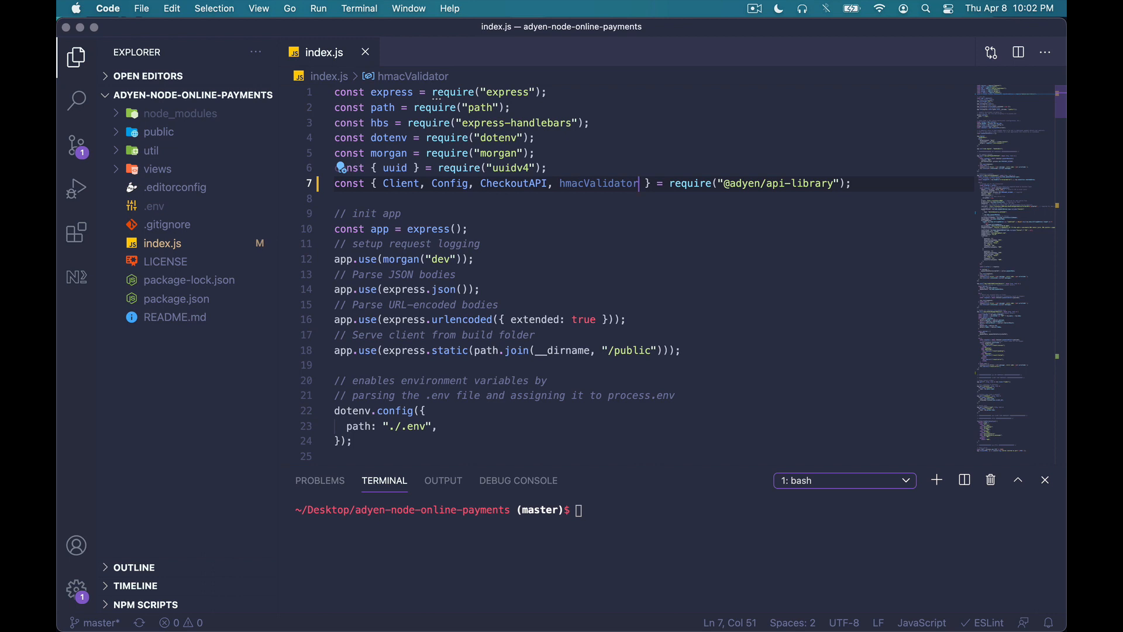
{"action": "left_click", "coordinate": [75, 55]}
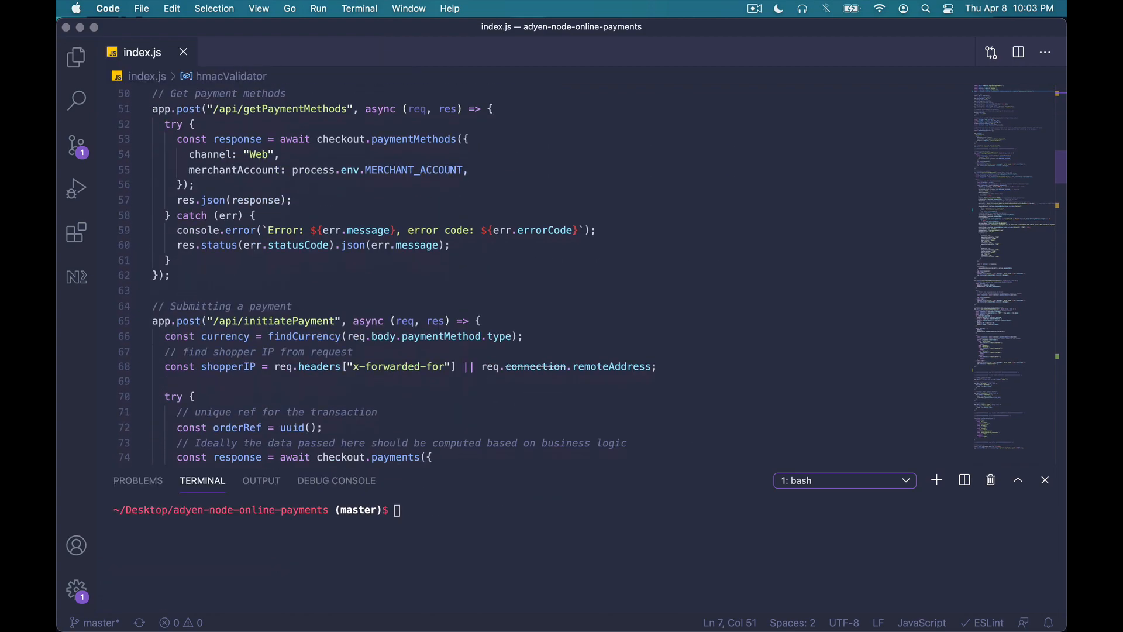
Add an app.post('/notifications') handler with a try/catch creating a new hmacValidator.
{"action": "scroll", "scroll_direction": "down", "scroll_amount": 3}
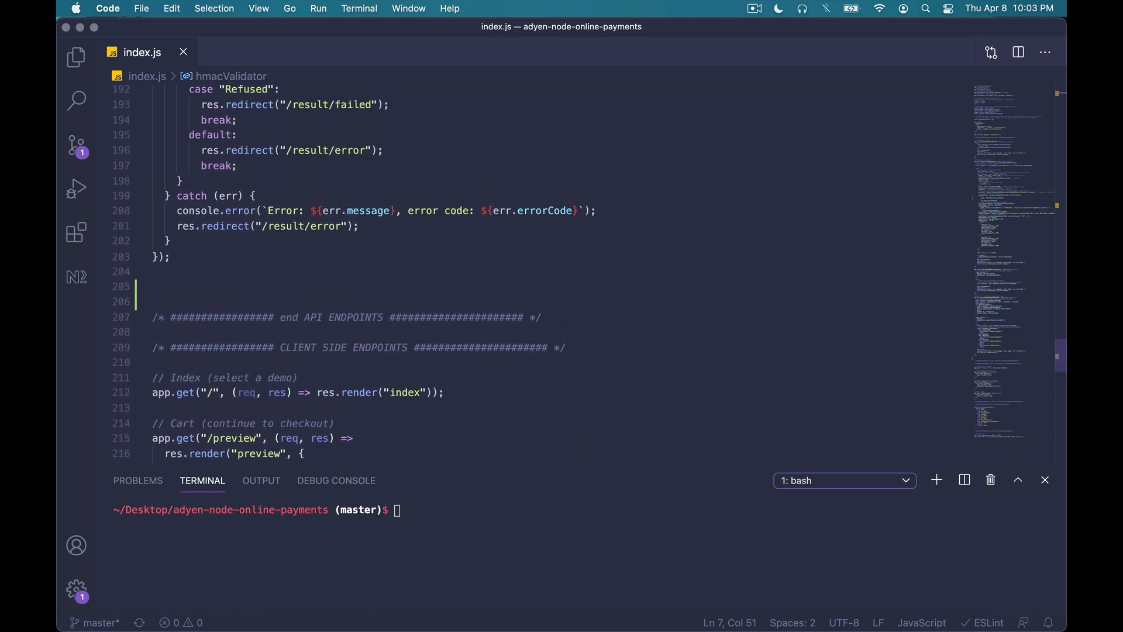
{"action": "mouse_move", "coordinate": [546, 185]}
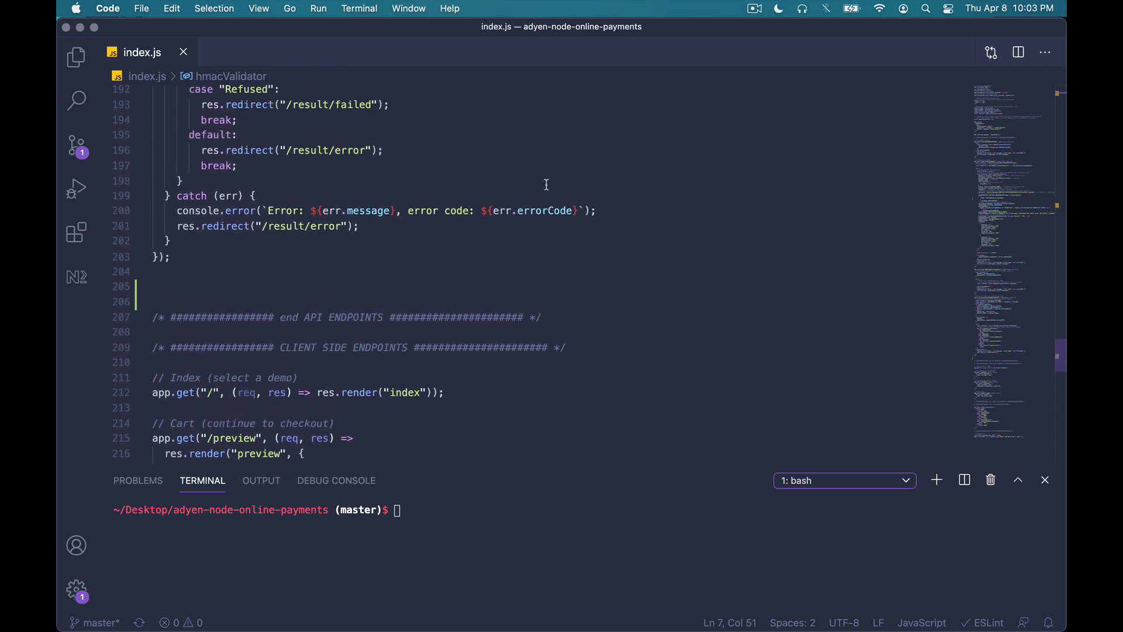
{"action": "type", "text": "expresspo"}
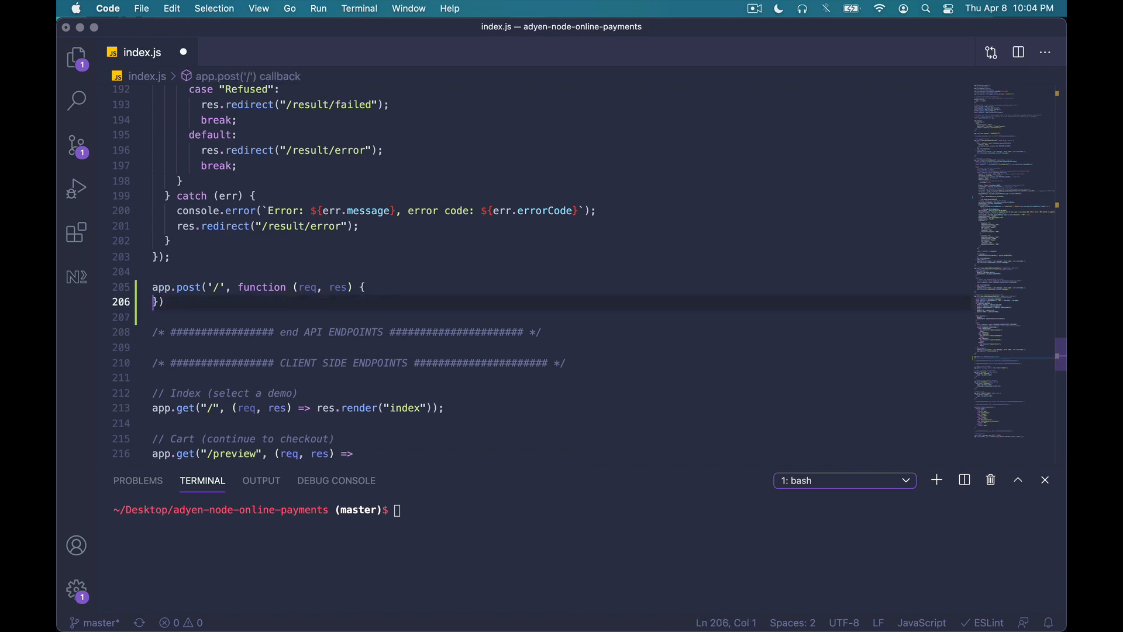
{"action": "key", "text": "Enter"}
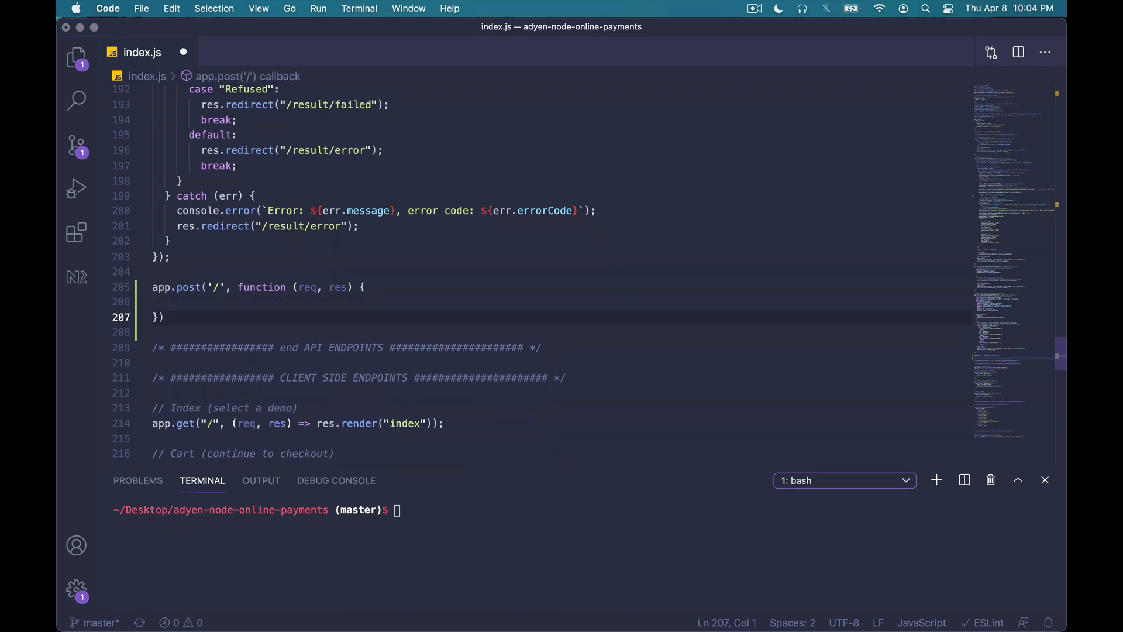
{"action": "left_click", "coordinate": [217, 288]}
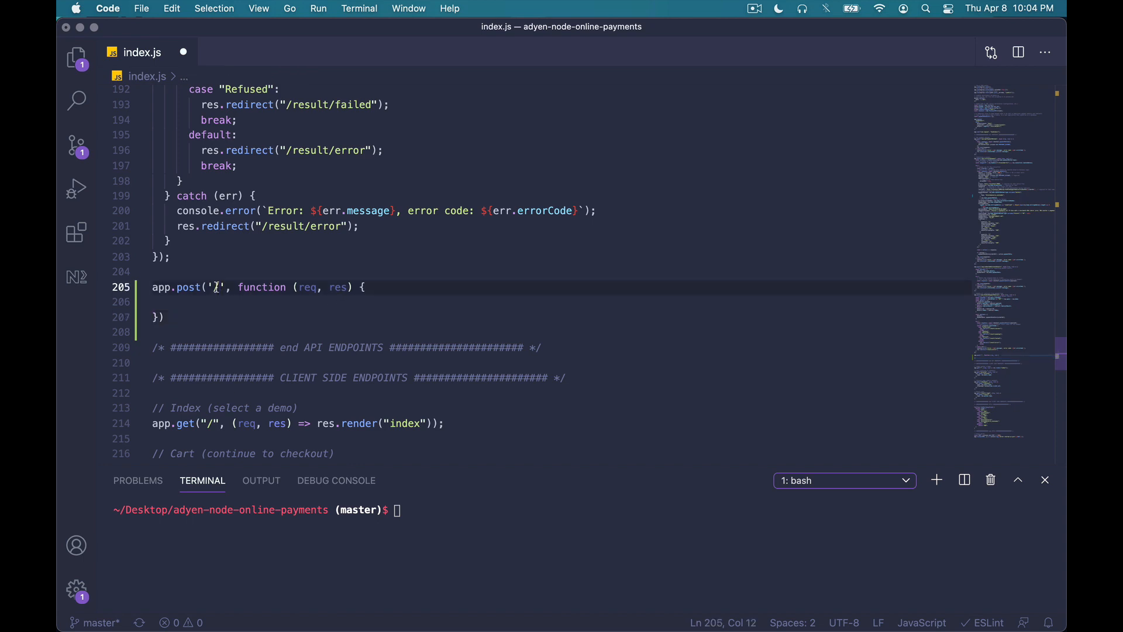
{"action": "type", "text": "/notifications"}
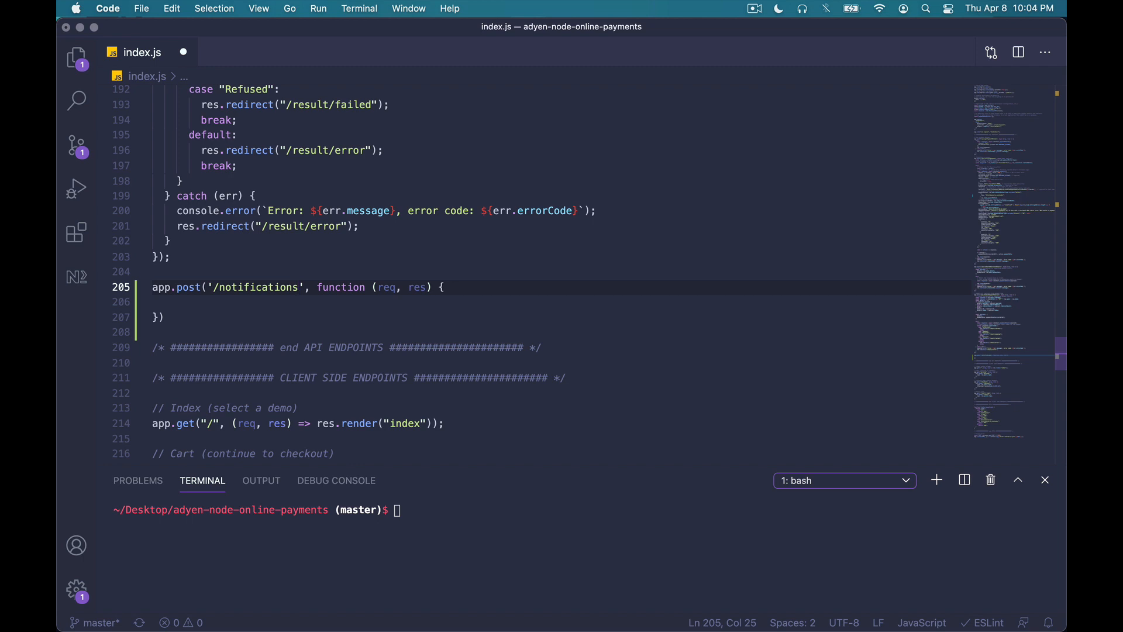
{"action": "type", "text": "trc"}
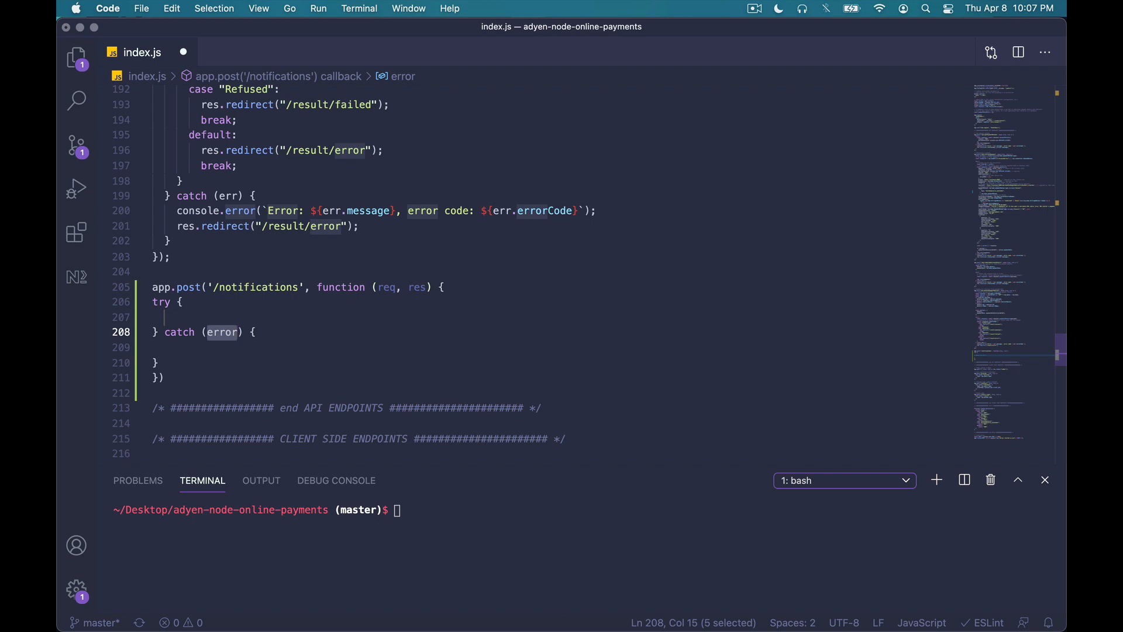
{"action": "type", "text": "const validator = new hmacValidator();"}
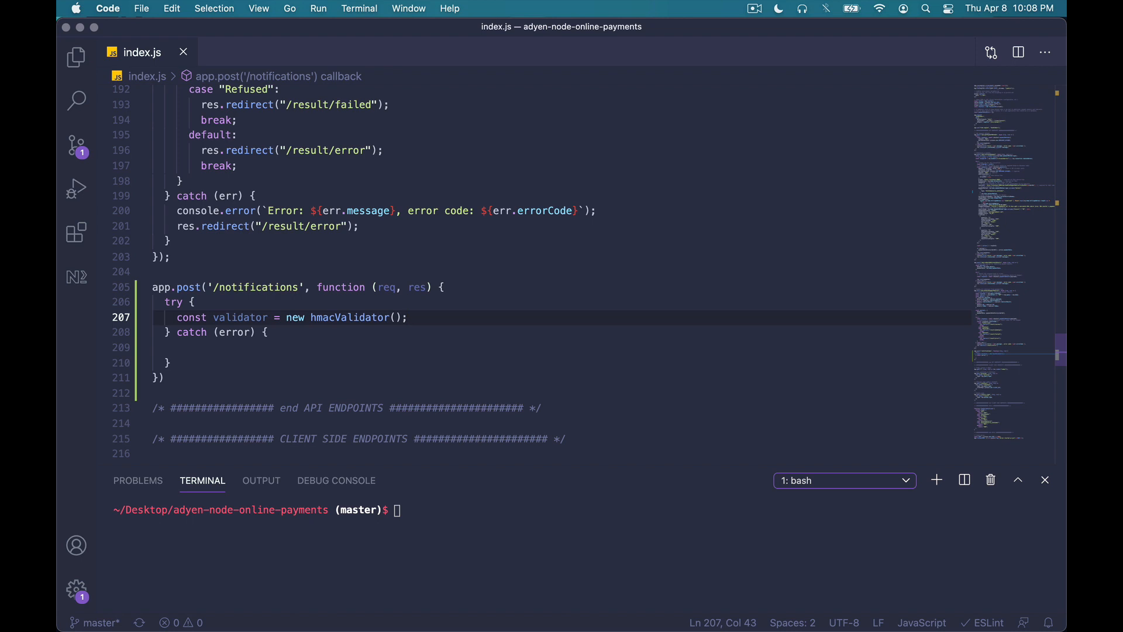
Read notificationRequestItems from req.body.notificationItems and log them with a heading line.
{"action": "type", "text": "const notification"}
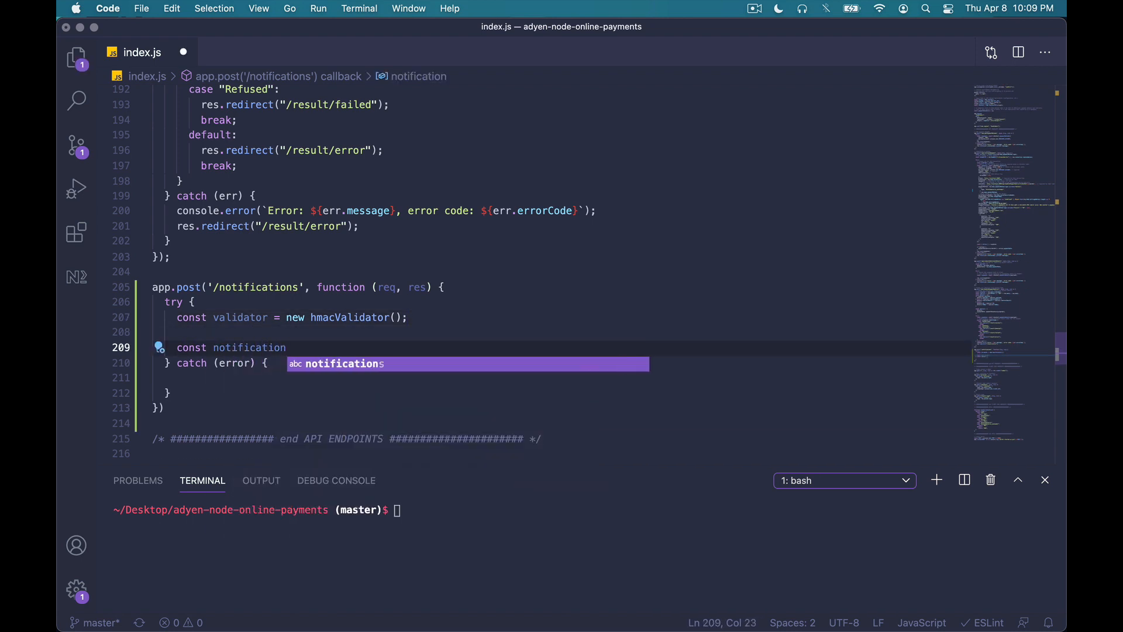
{"action": "type", "text": "RequestItems = req.body.notificati"}
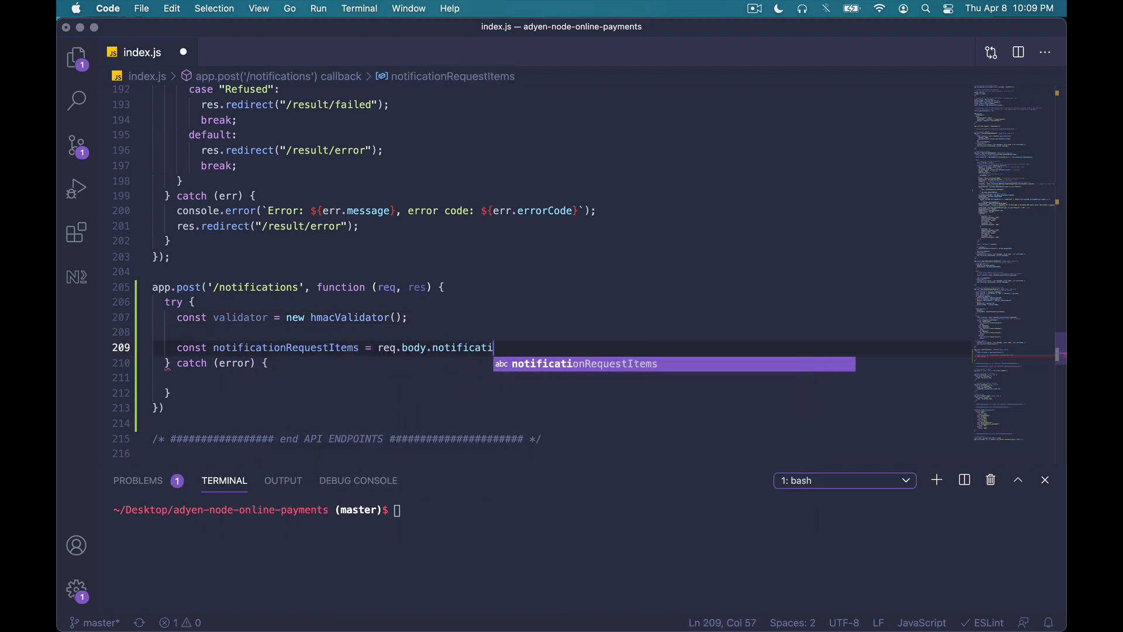
{"action": "type", "text": "onItems;"}
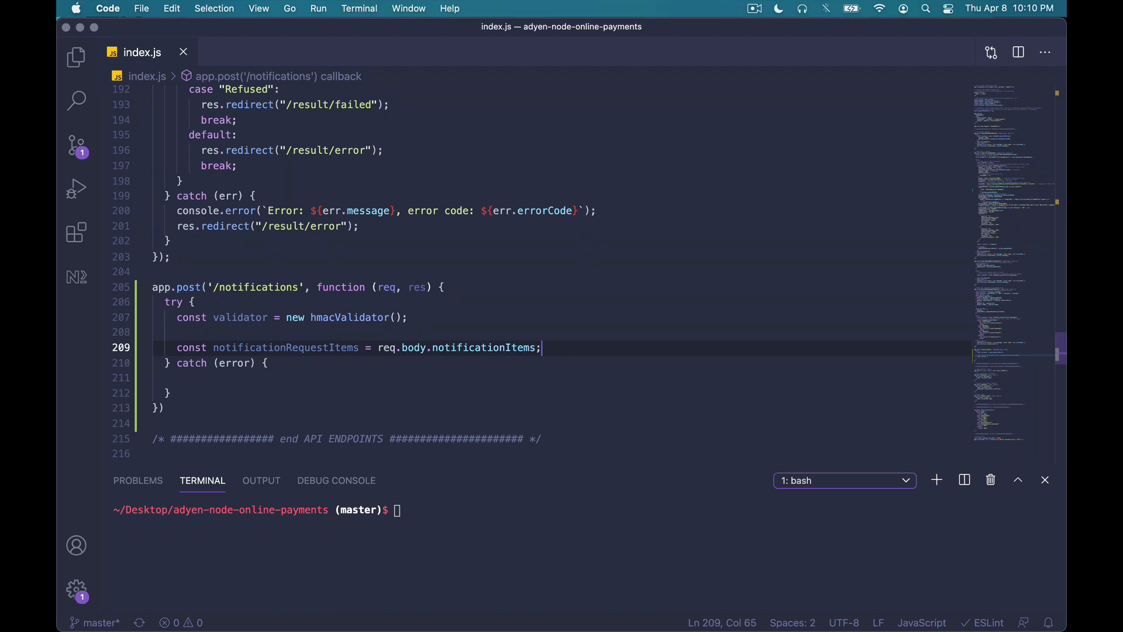
{"action": "type", "text": "console.log"}
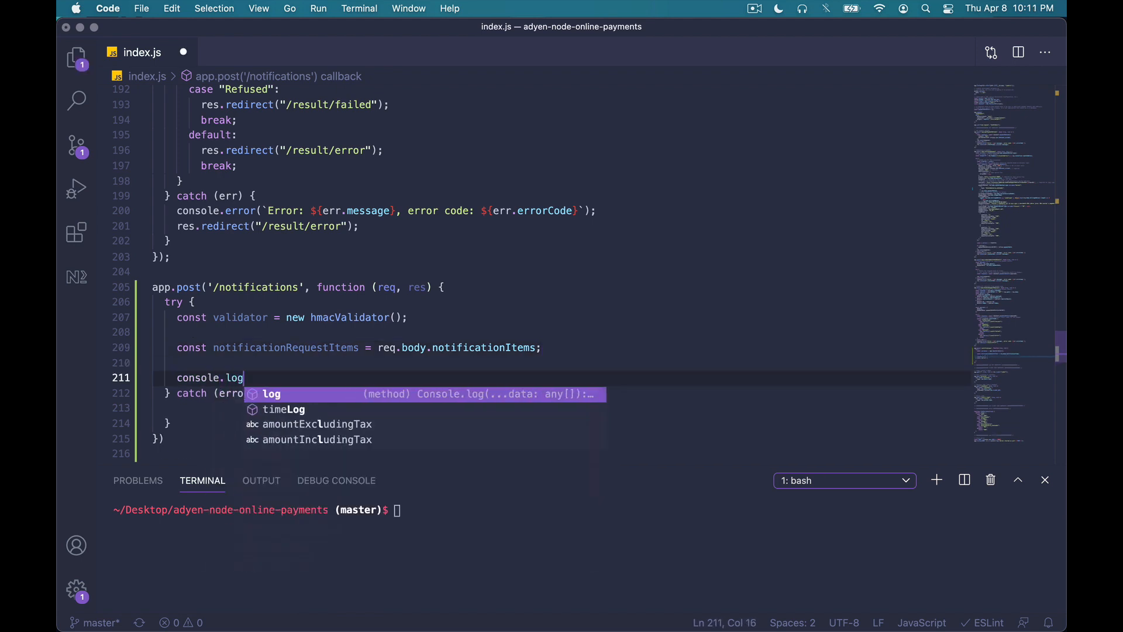
{"action": "type", "text": "(\"Notification request items below:\")"}
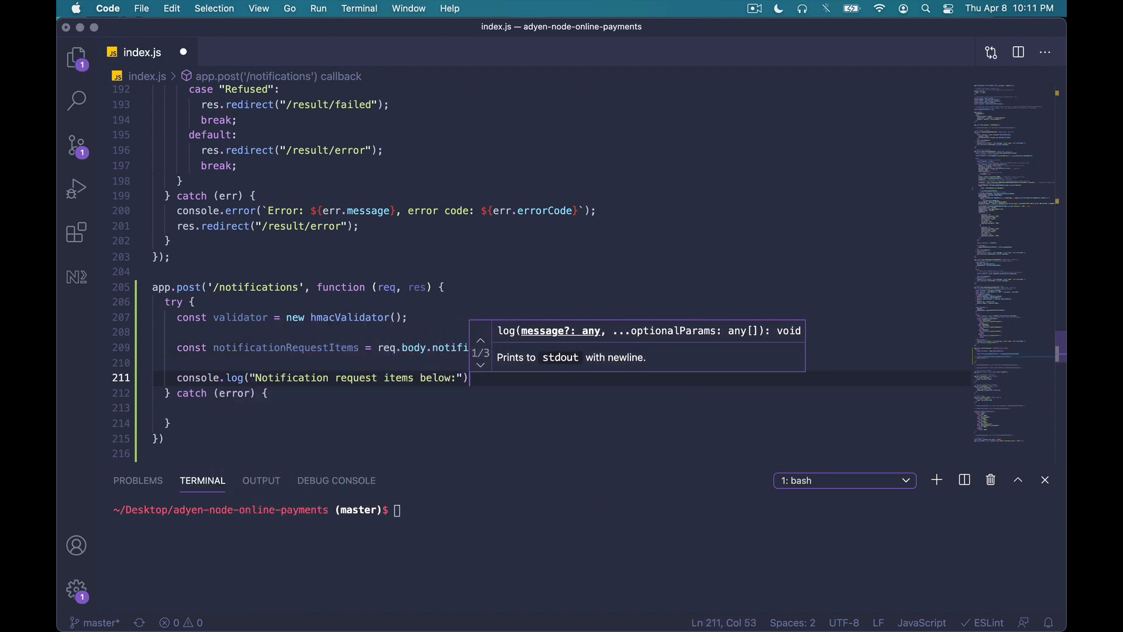
{"action": "type", "text": "console.log(notificationRequestItems);"}
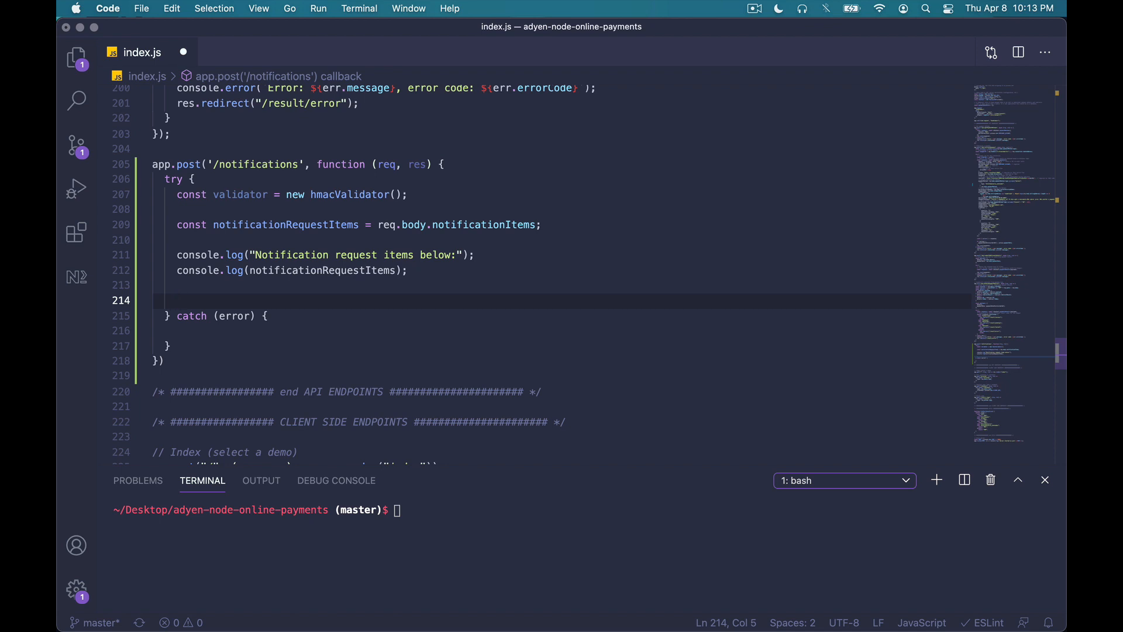
Note storing notifications, then loop over items with forEach validating each via validateHMAC against HMAC_KEY.
{"action": "type", "text": "// Be sure to store the notification"}
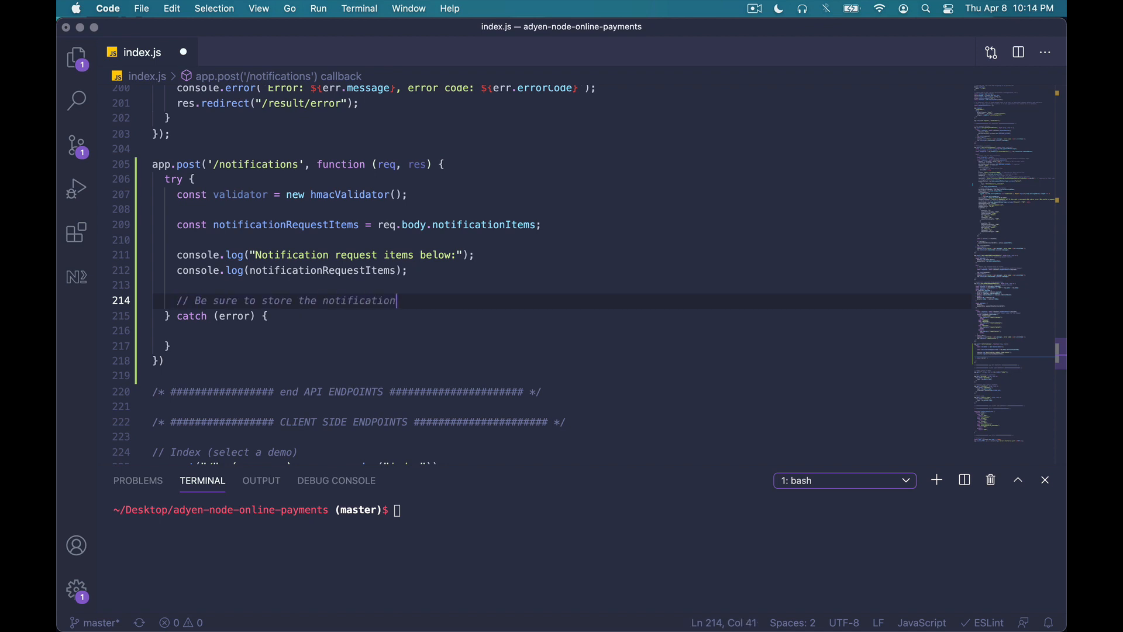
{"action": "type", "text": "s in a database (not shown here)"}
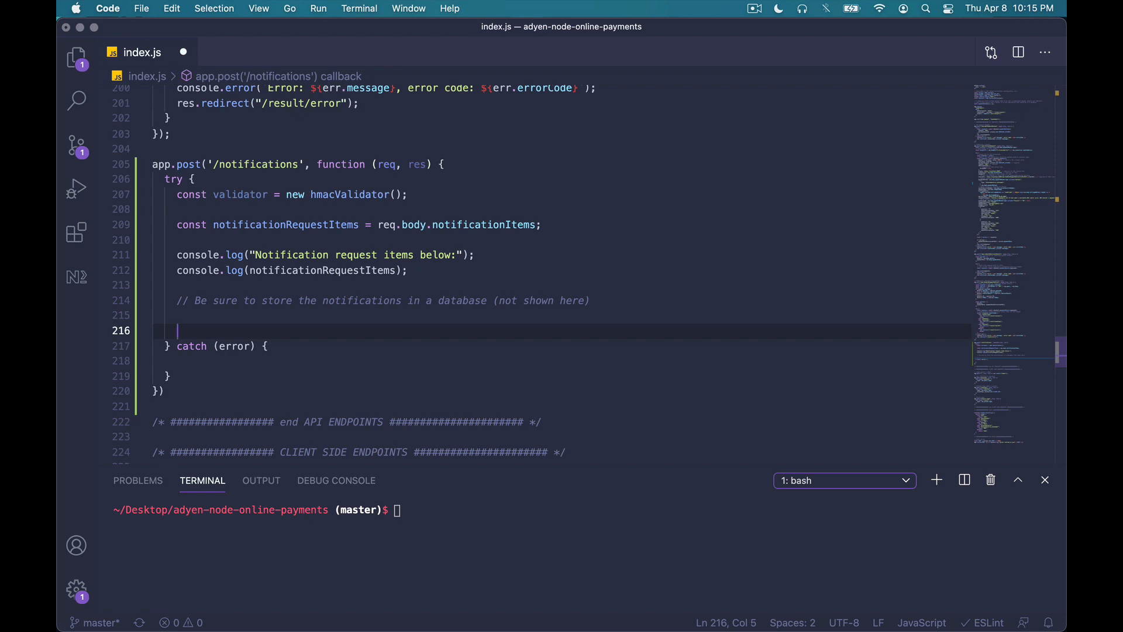
{"action": "type", "text": "notificationRequestItems.forE"}
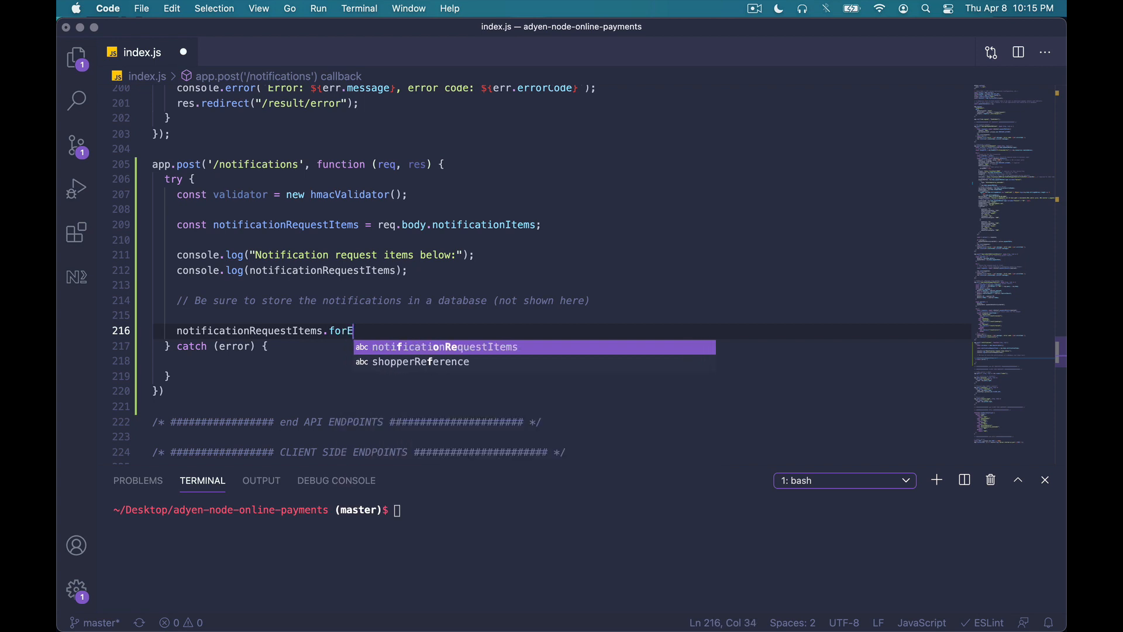
{"action": "type", "text": "ach(item => {"}
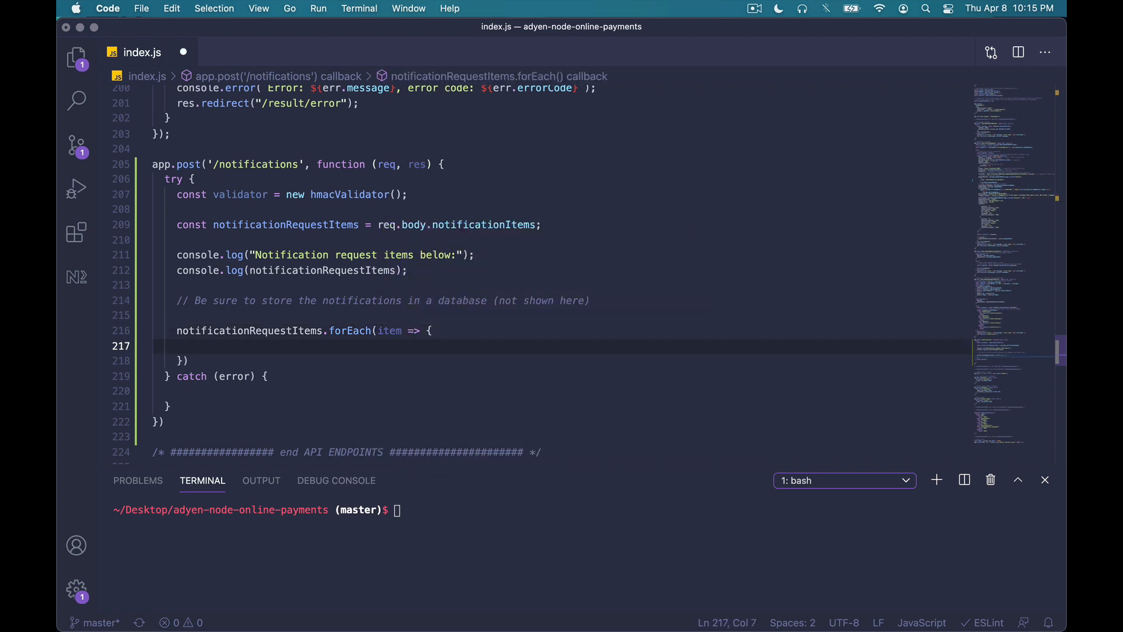
{"action": "type", "text": "if (validator.validateHMAC(item)) {"}
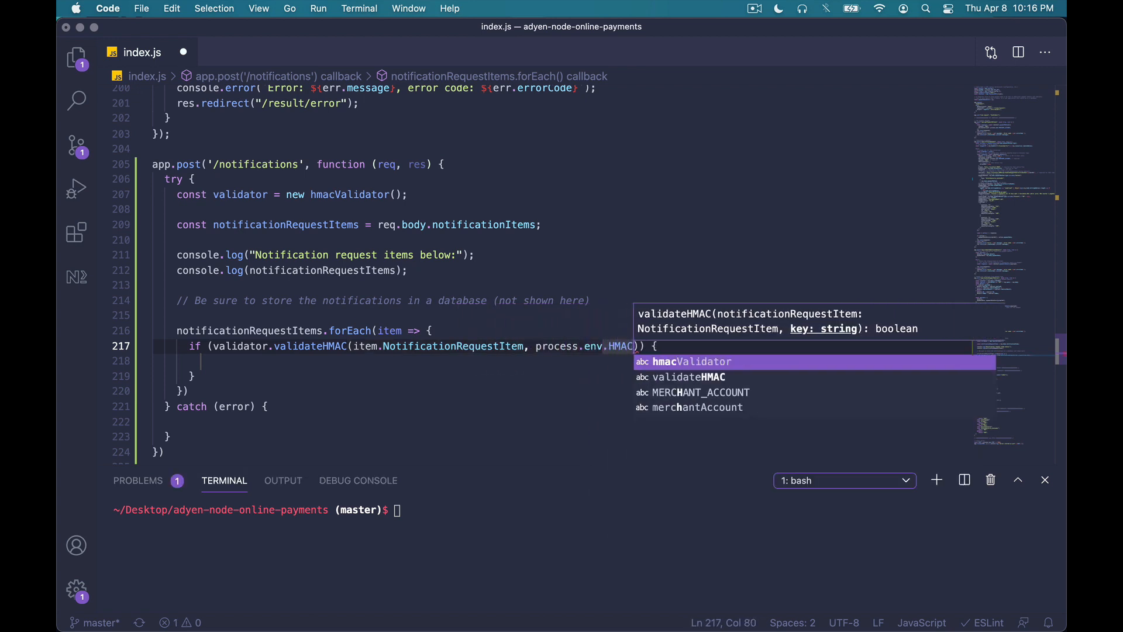
{"action": "type", "text": "_KEY"}
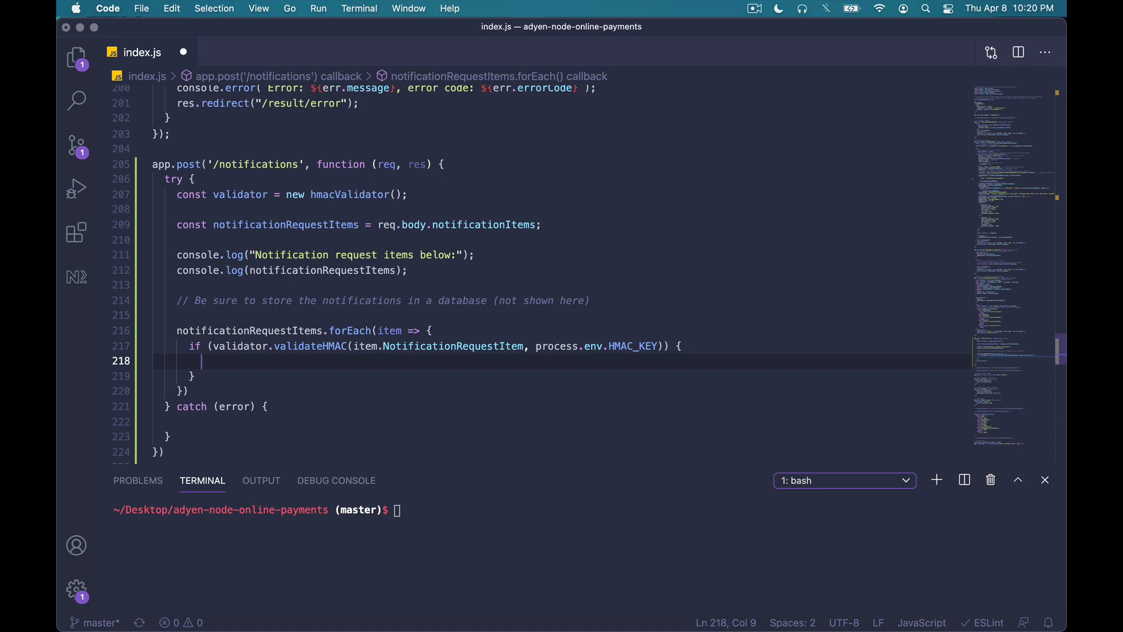
Extract const eventCode = item.NotificationRequestItem.eventCode inside the validated branch.
{"action": "type", "text": "const eventCod"}
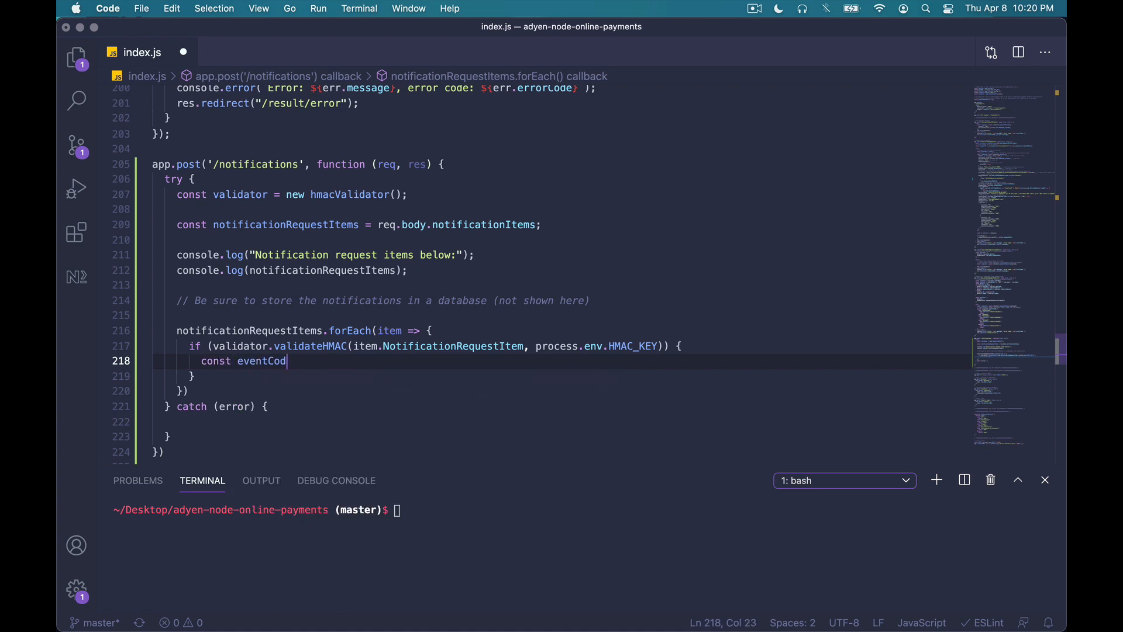
{"action": "type", "text": "e = item.NotificationRequestItem.eventCode;"}
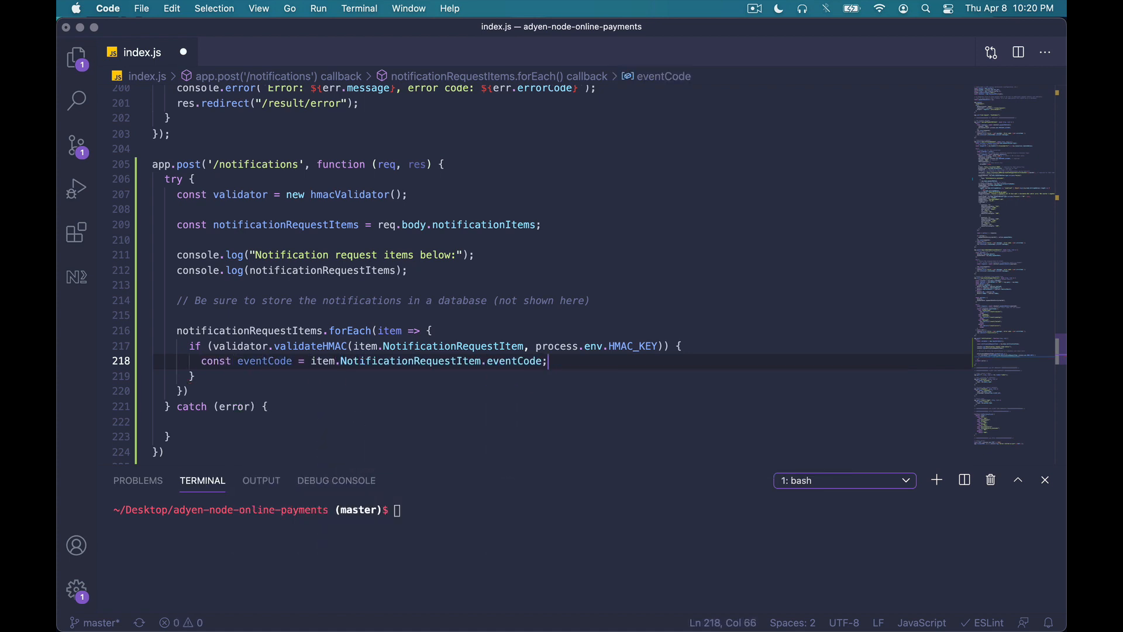
Save index.js and scroll through the Adyen Event codes table (AUTHORISATION, CANCELLATION, CAPTURE).
{"action": "key", "text": "Cmd+S"}
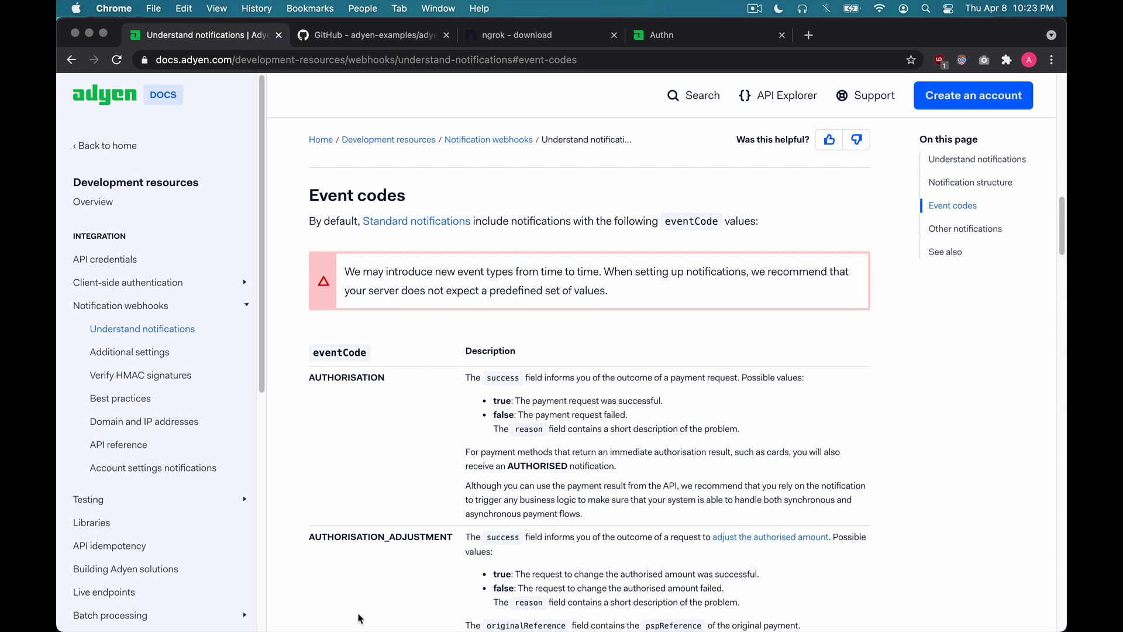
{"action": "scroll", "scroll_direction": "down", "scroll_amount": 3}
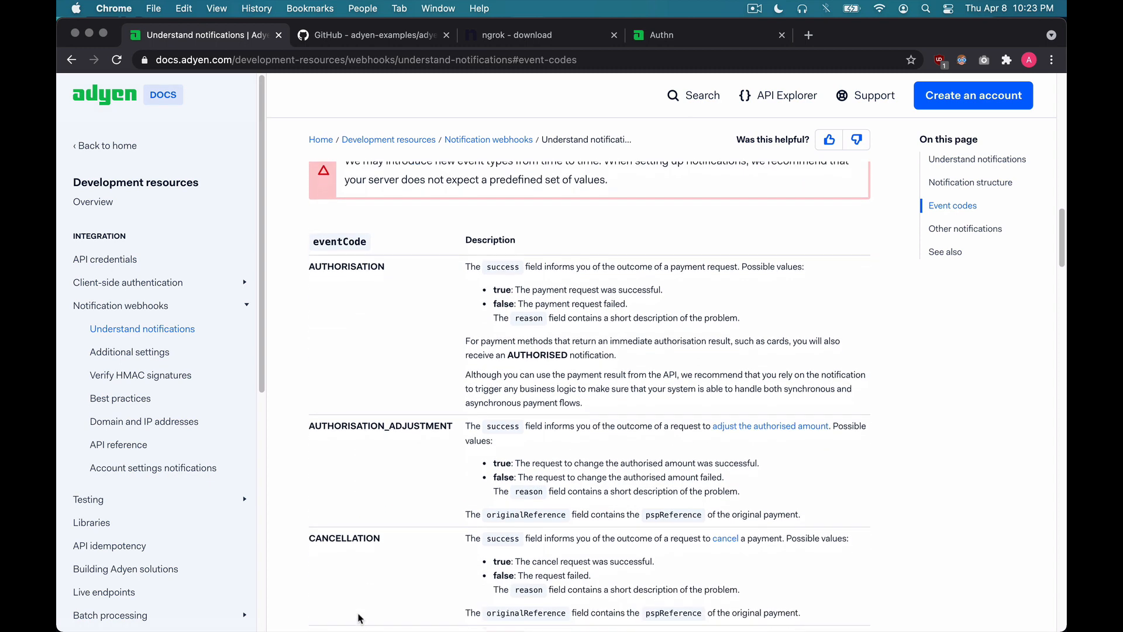
{"action": "scroll", "scroll_direction": "down", "scroll_amount": 3}
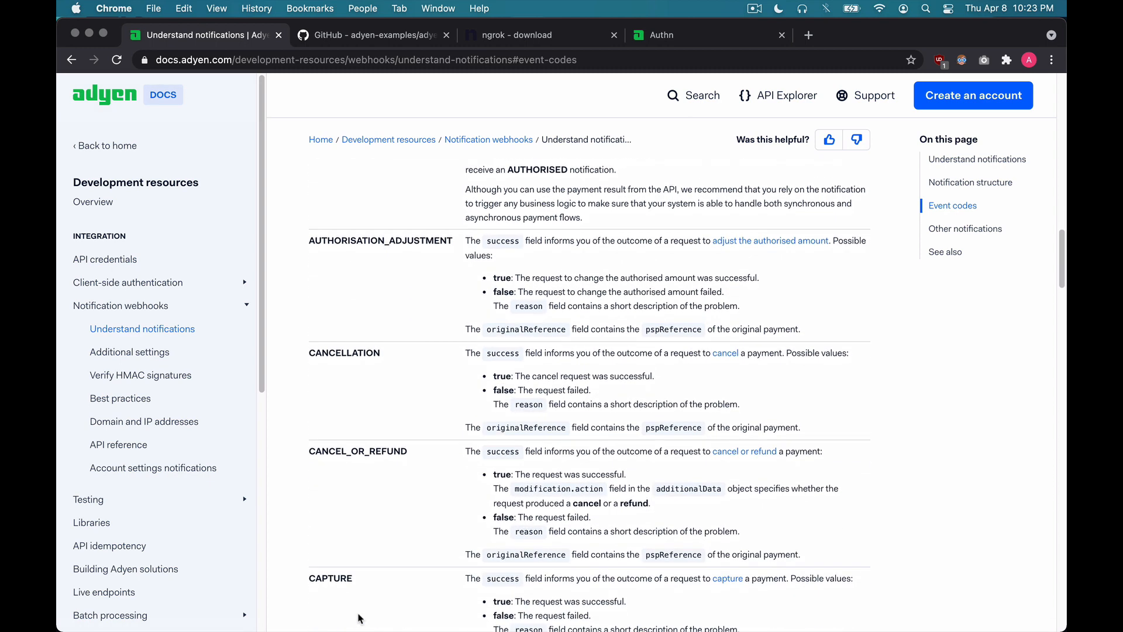
{"action": "scroll", "scroll_direction": "down", "scroll_amount": 3}
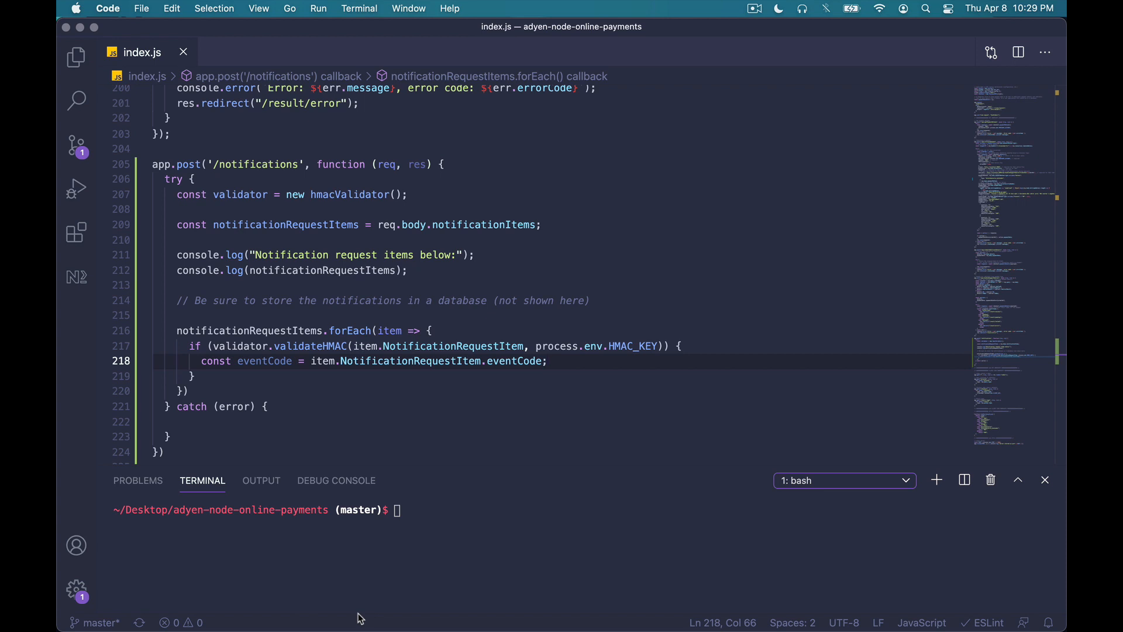
Branch on eventCode AUTHORISED and item success with else cases, logging non-valid NotificationRequests.
{"action": "type", "text": "if"}
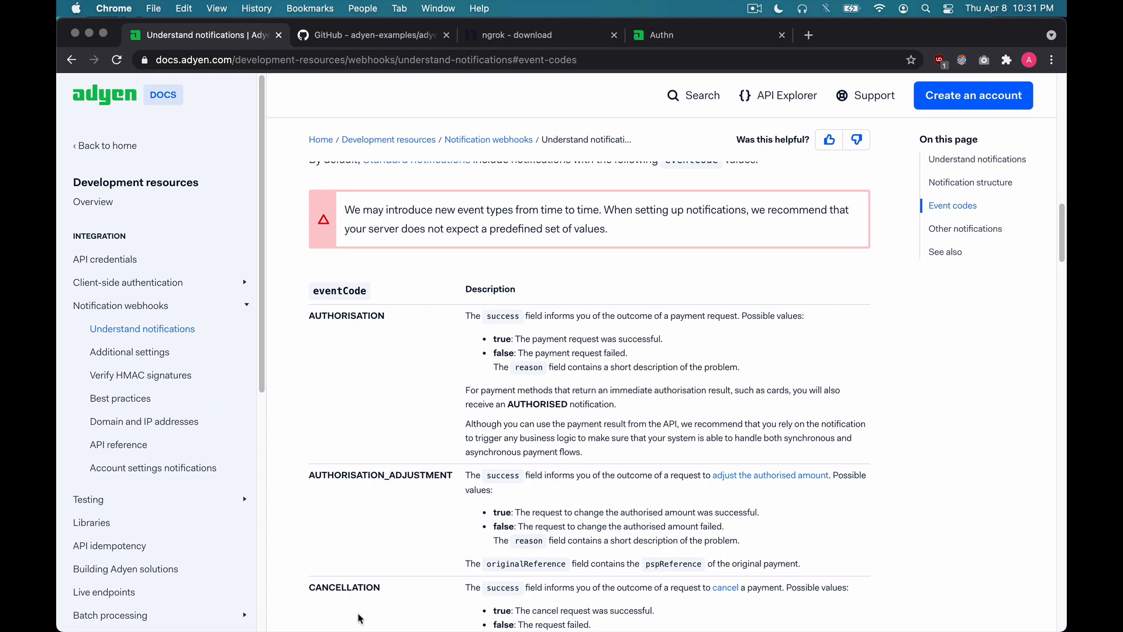
{"action": "left_click_drag", "start_coordinate": [464, 315], "coordinate": [627, 352]}
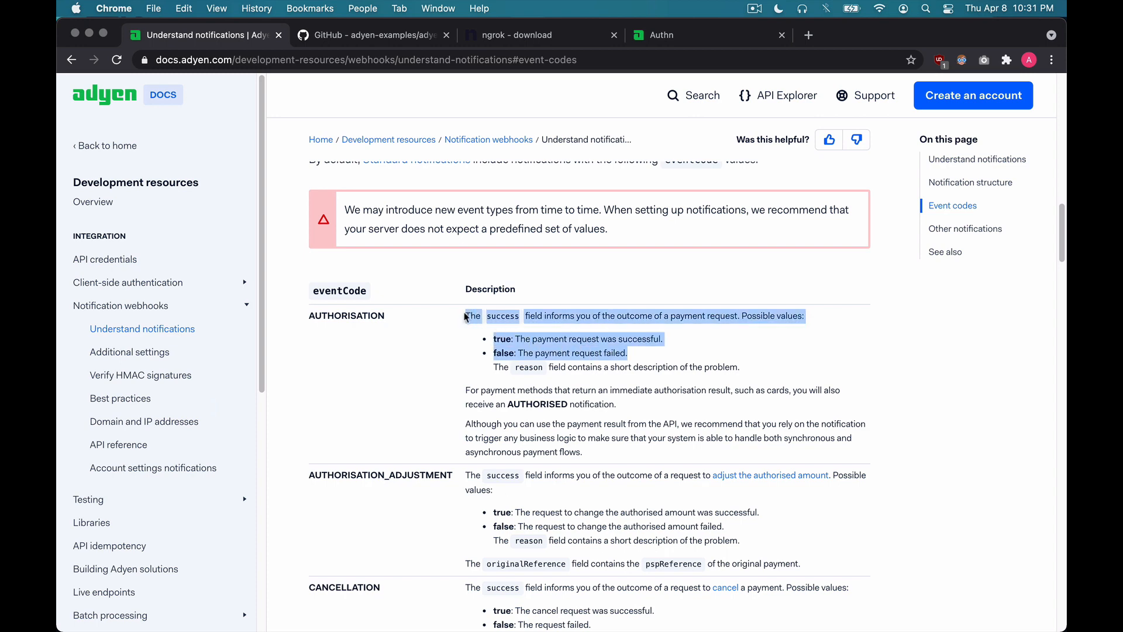
{"action": "key", "text": "cmd+tab"}
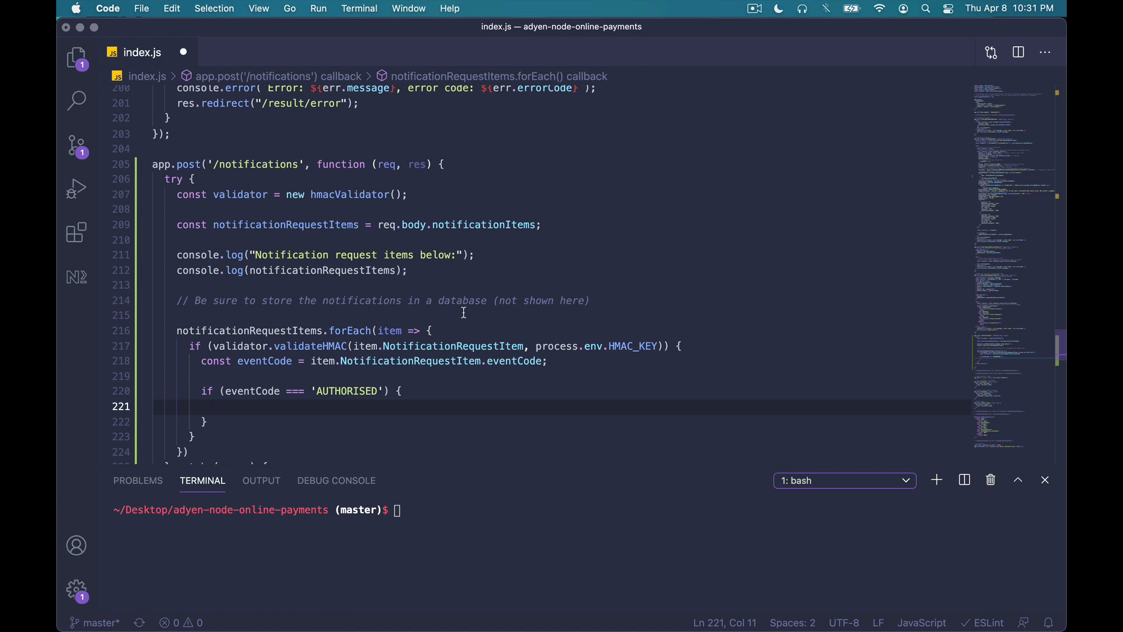
{"action": "type", "text": "if (item.NotificationRequestItem.succes) {"}
{"action": "type", "text": "// Payment was refused! :("}
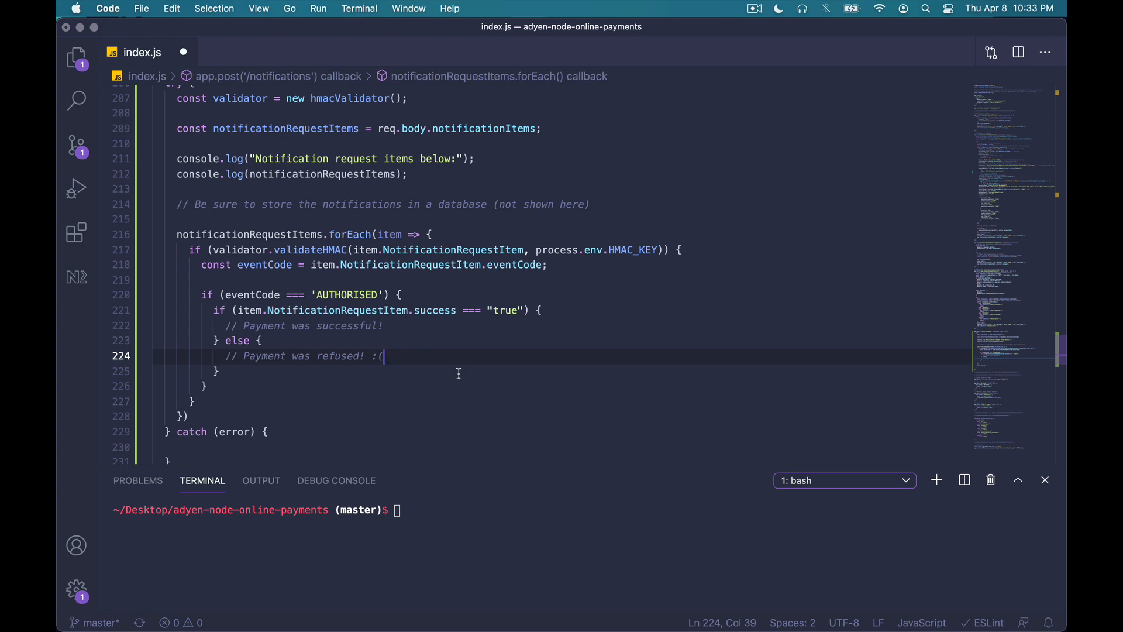
{"action": "type", "text": "} else {"}
{"action": "type", "text": "console.log(\"Non-valid N\");"}
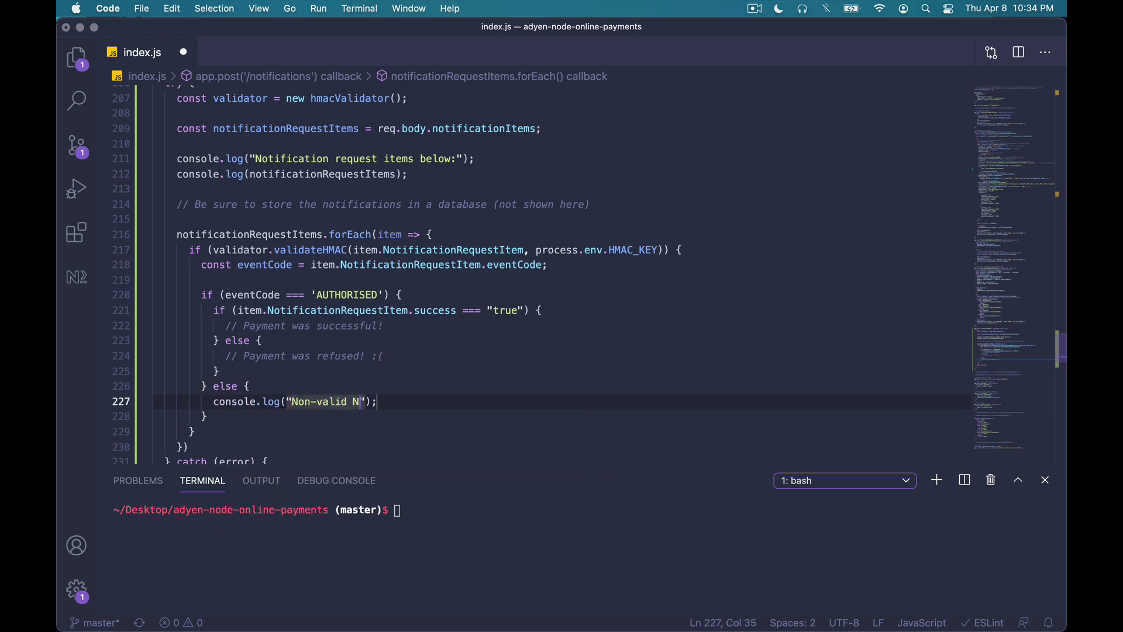
{"action": "type", "text": "otificationRequest"}
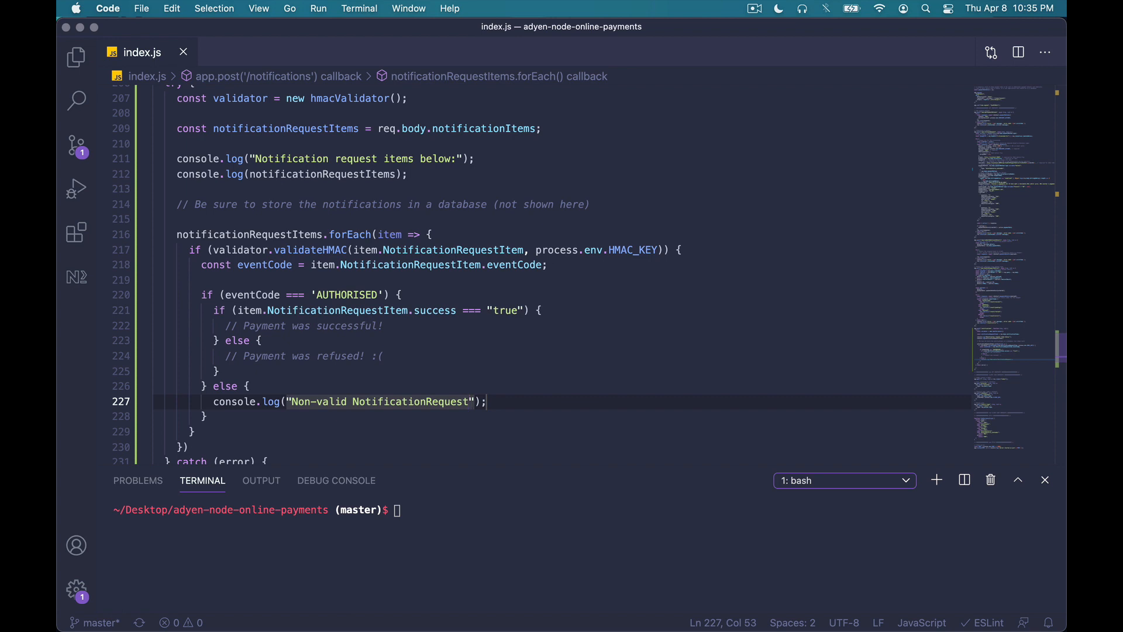
Reply res.send("[accepted]"), add console.error(error) in the catch, and enter nodemon index.
{"action": "type", "text": "res.send(\"[]\")"}
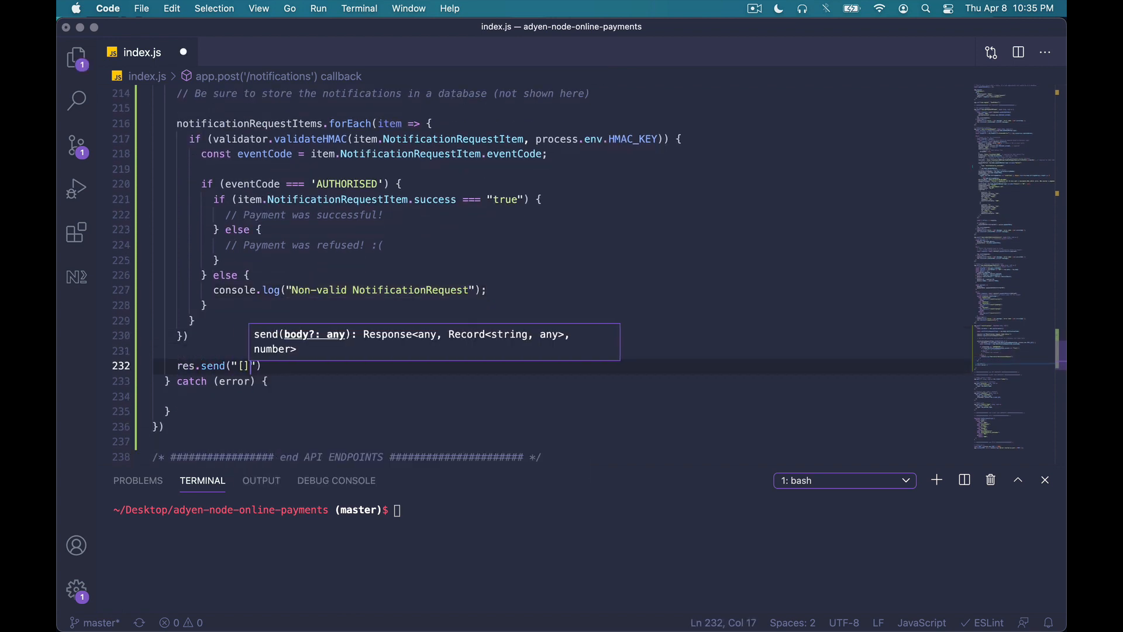
{"action": "type", "text": "accepted"}
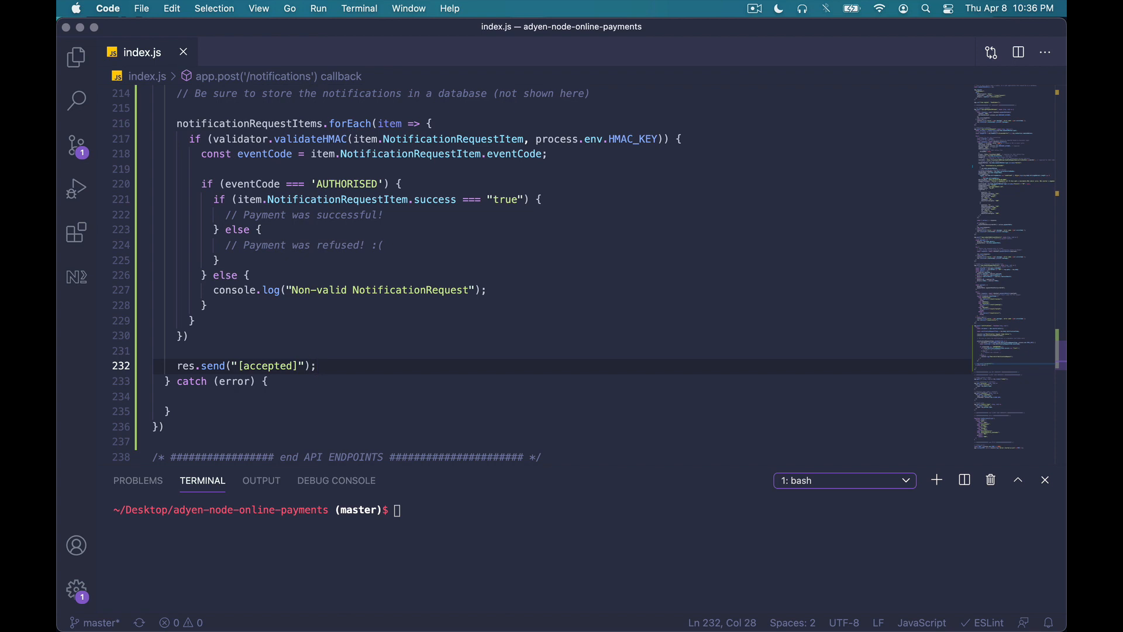
{"action": "type", "text": "console."}
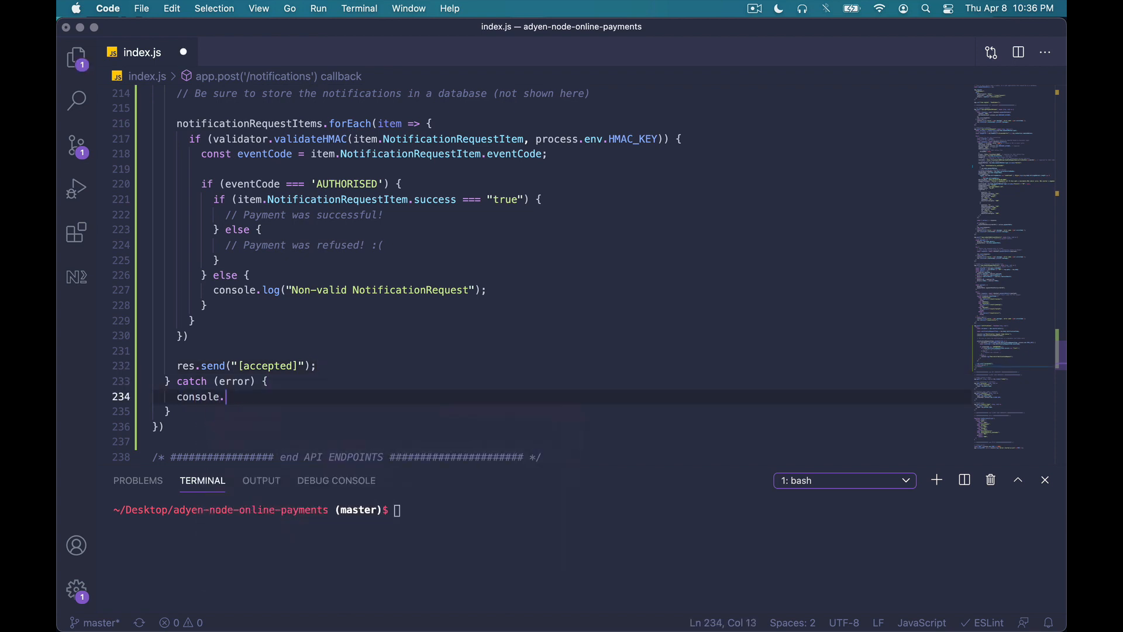
{"action": "type", "text": "error(error);"}
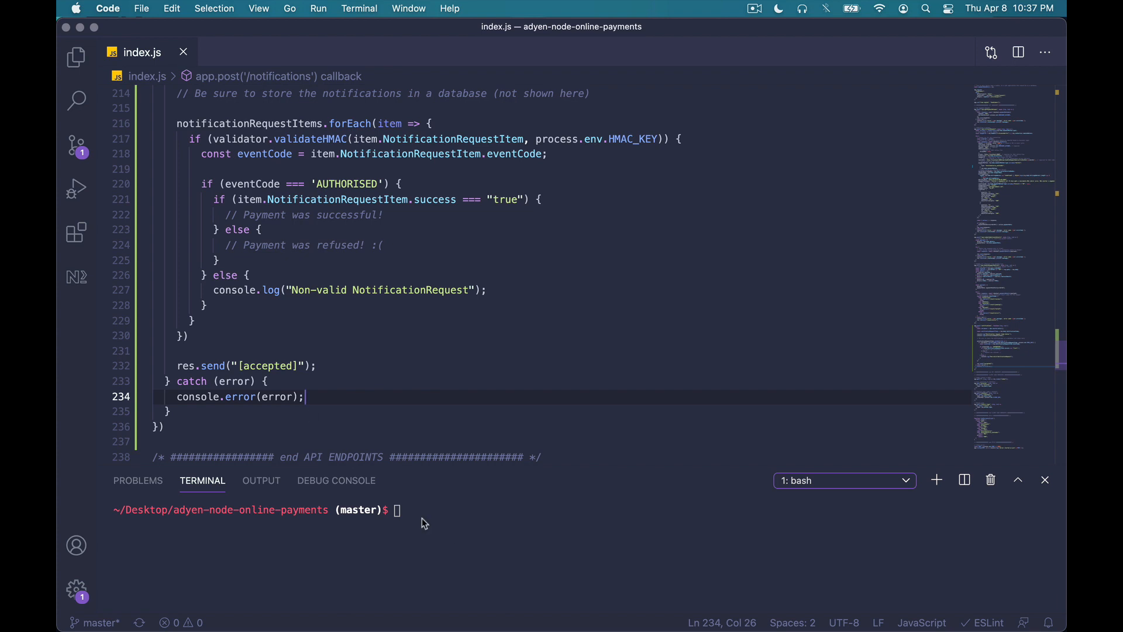
{"action": "type", "text": "nodemon index"}
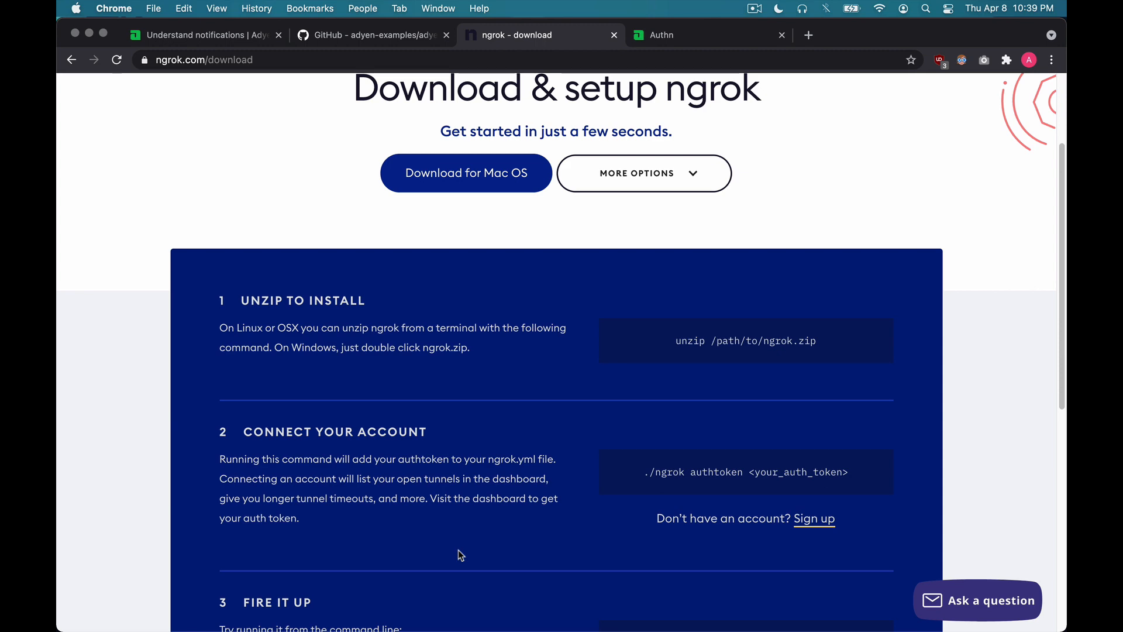
Scroll through the ngrok download and setup steps.
{"action": "scroll", "scroll_direction": "down", "scroll_amount": 3}
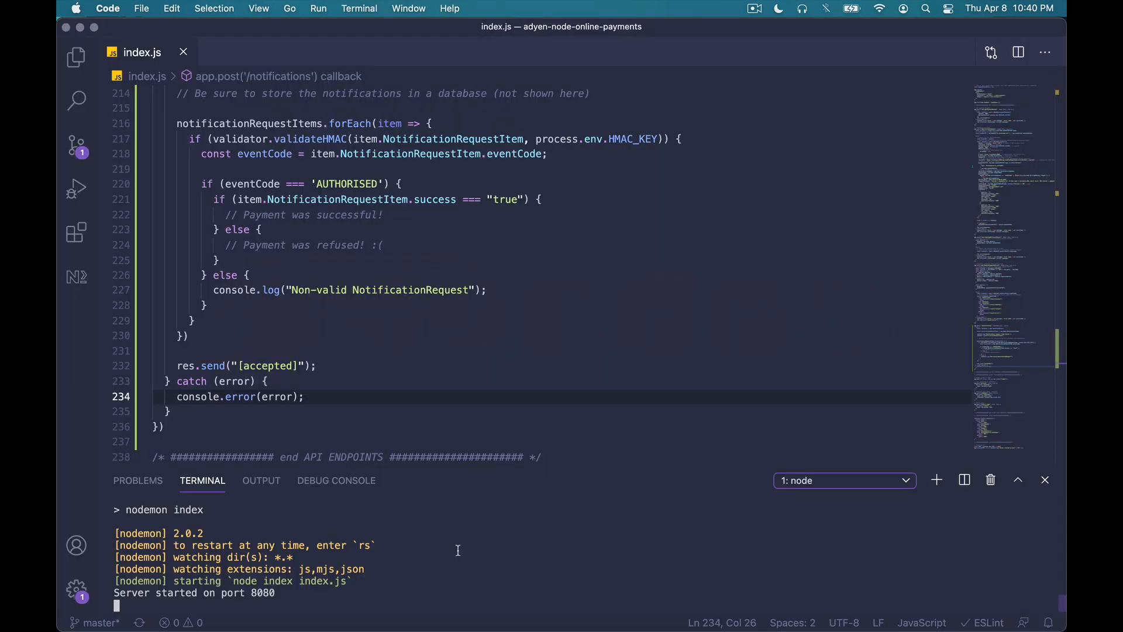
{"action": "mouse_move", "coordinate": [727, 514]}
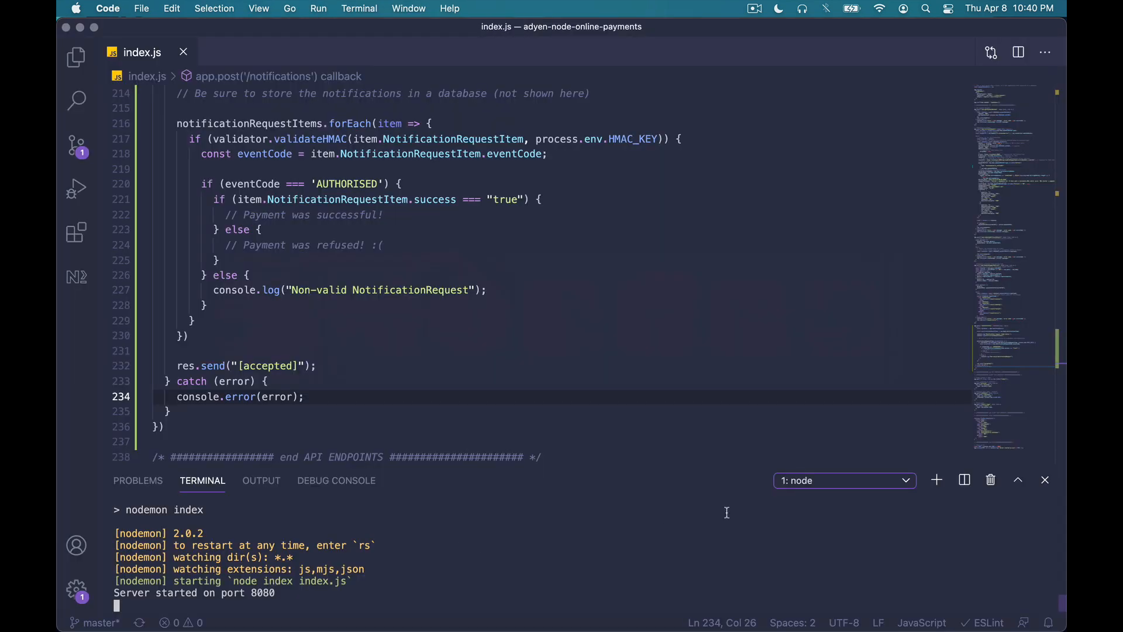
In a second terminal cd to the ngrok folder, run ./ngrok http 8080 and select the forwarding URL.
{"action": "left_click", "coordinate": [936, 480]}
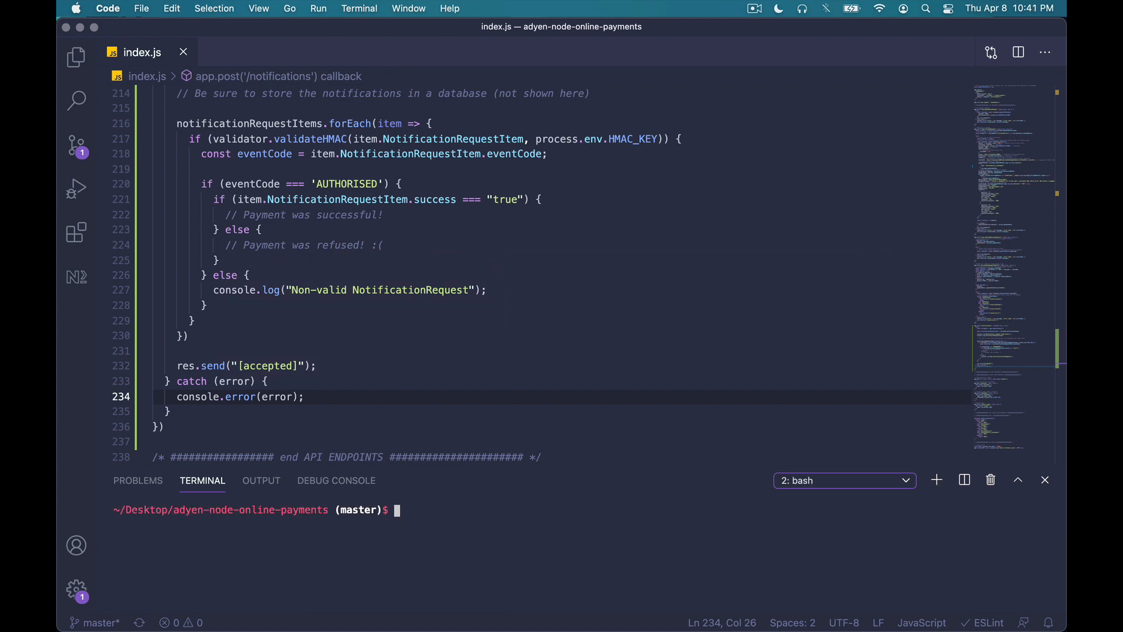
{"action": "type", "text": "cd ../ngroks"}
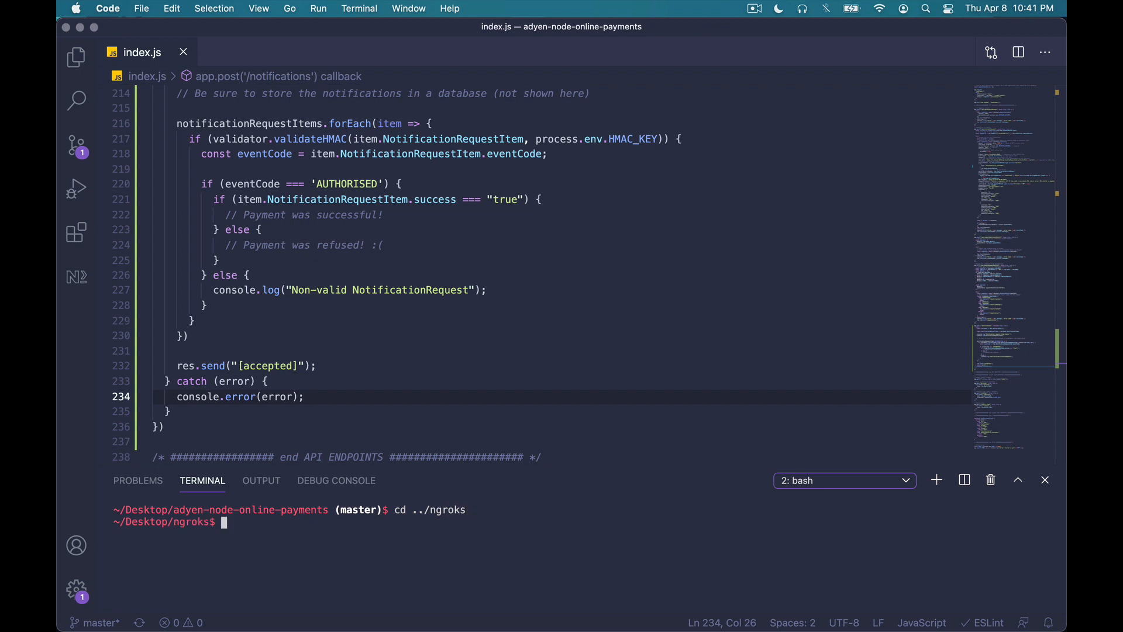
{"action": "type", "text": "./ngrok"}
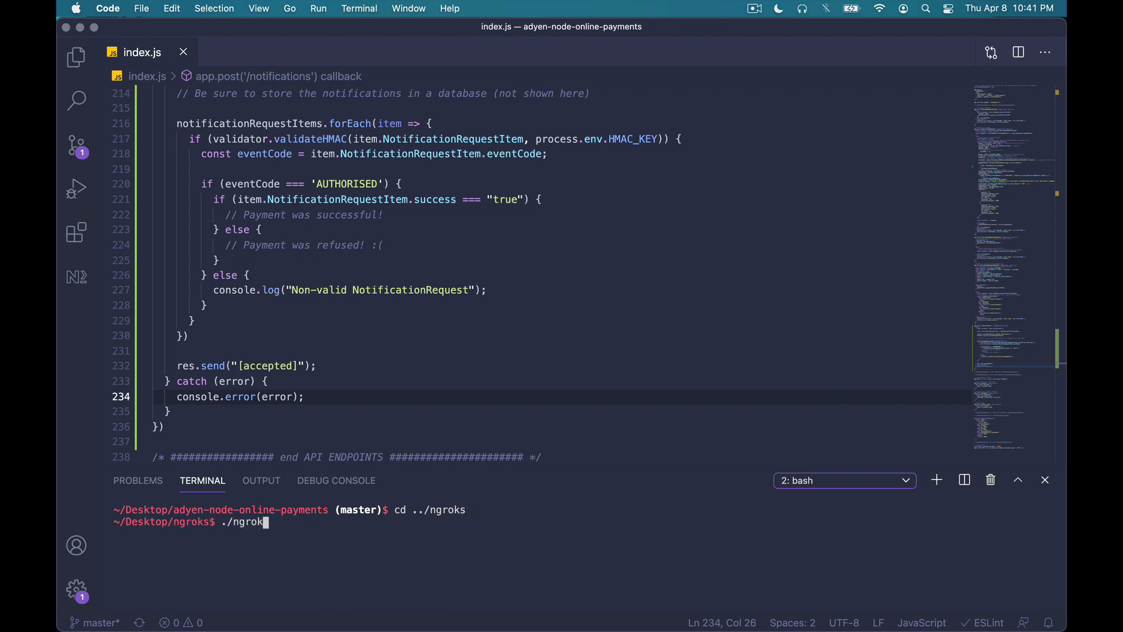
{"action": "key", "text": "Enter"}
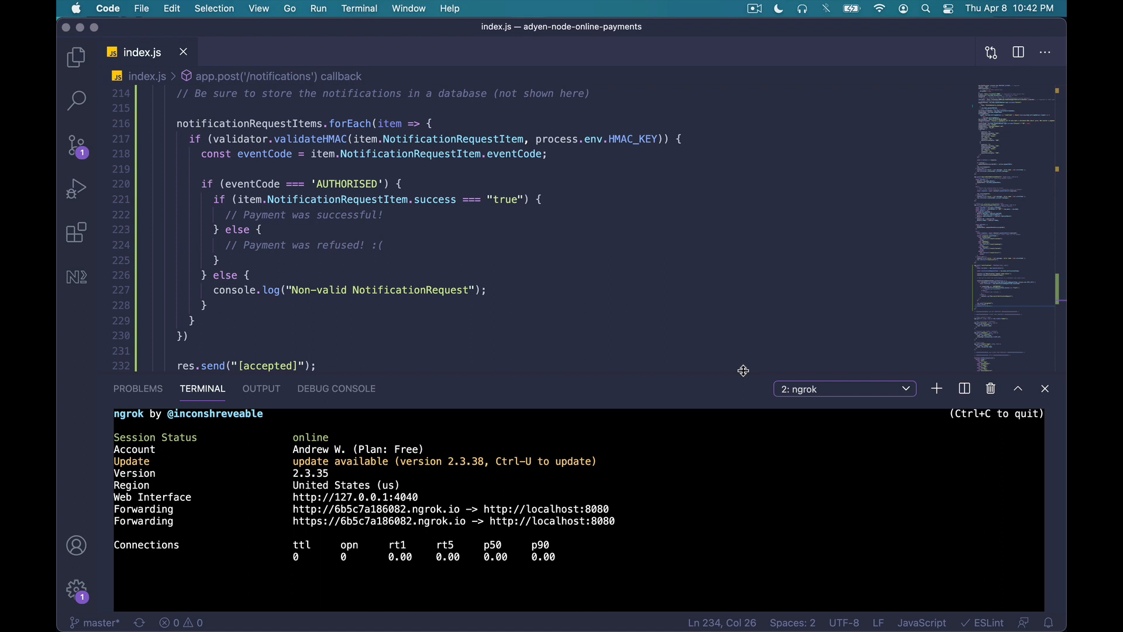
{"action": "double_click", "coordinate": [377, 522]}
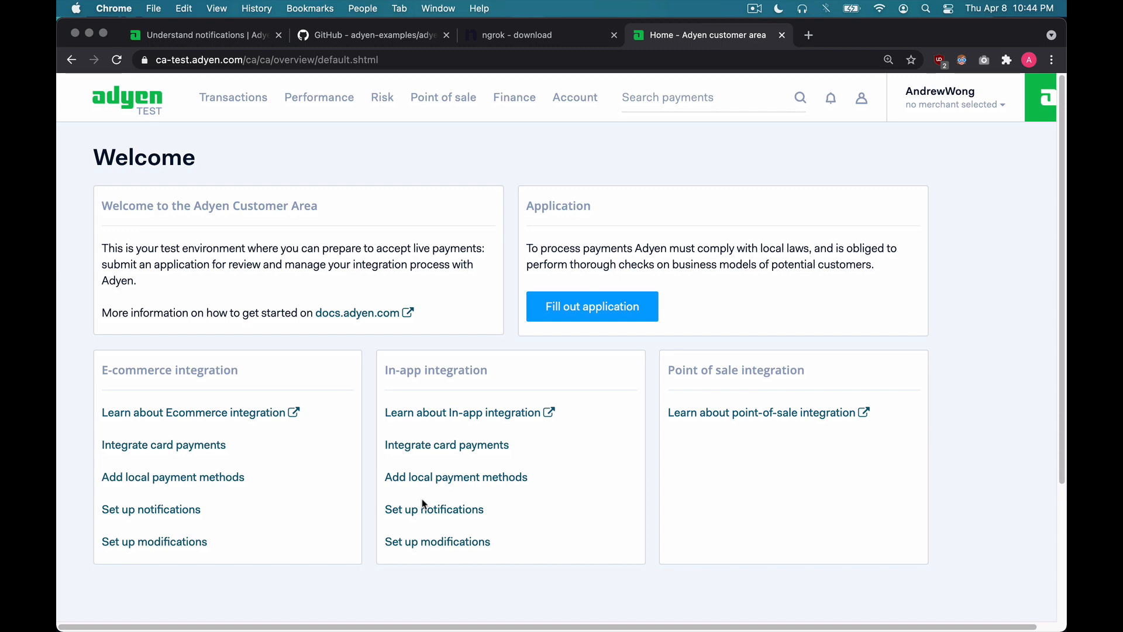
Go to Account > Server communication and add a new Standard Notification.
{"action": "left_click", "coordinate": [576, 97]}
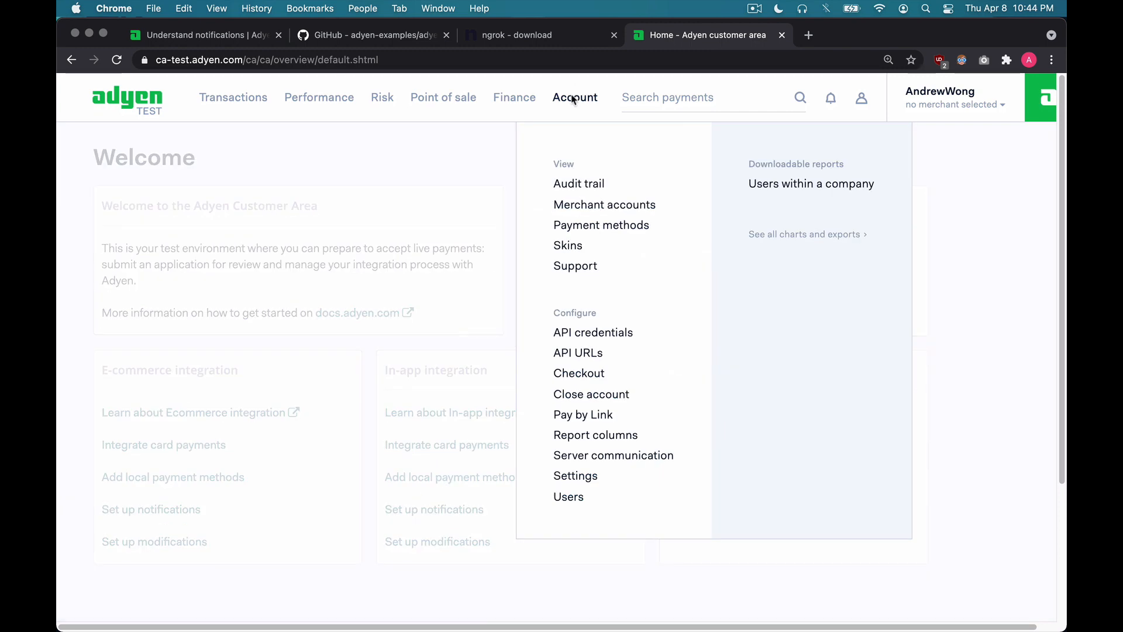
{"action": "mouse_move", "coordinate": [591, 462]}
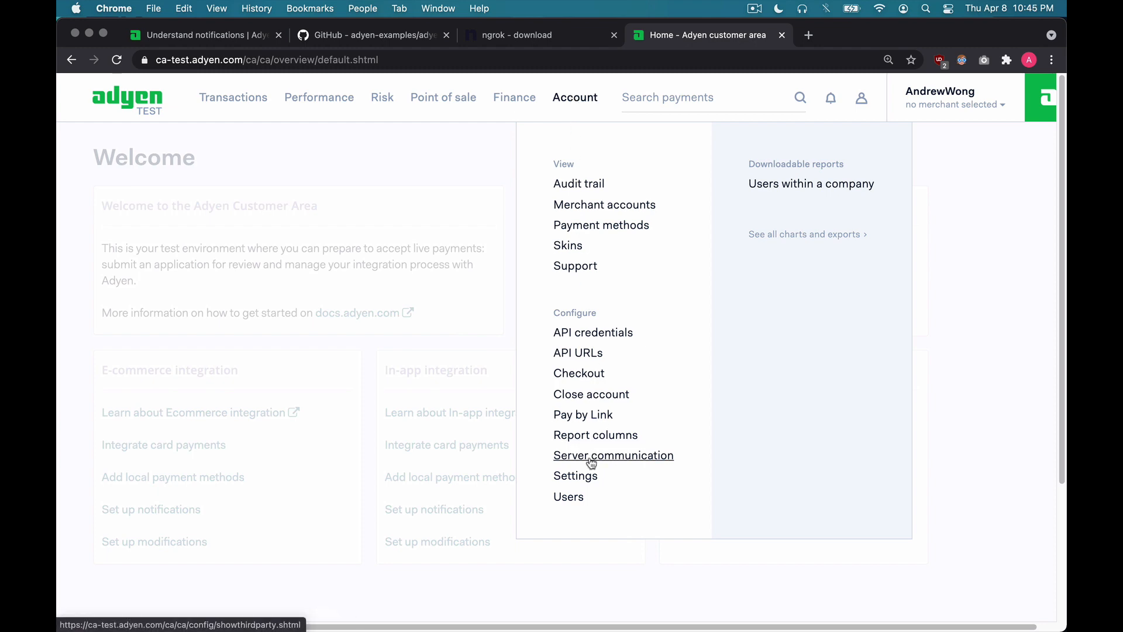
{"action": "left_click", "coordinate": [613, 456]}
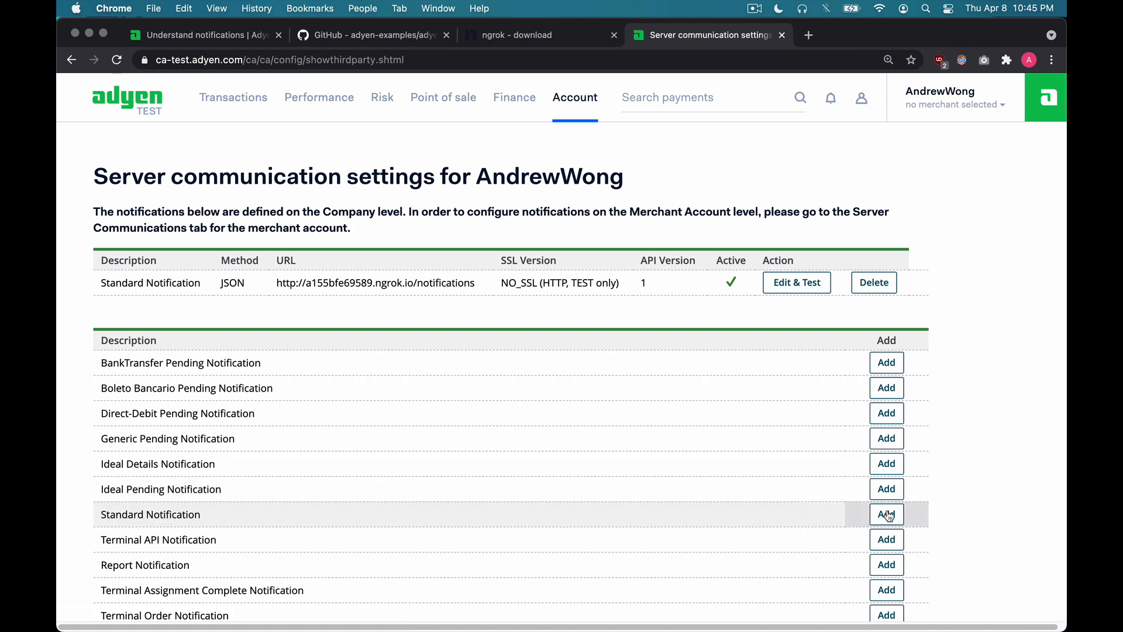
{"action": "left_click", "coordinate": [887, 515]}
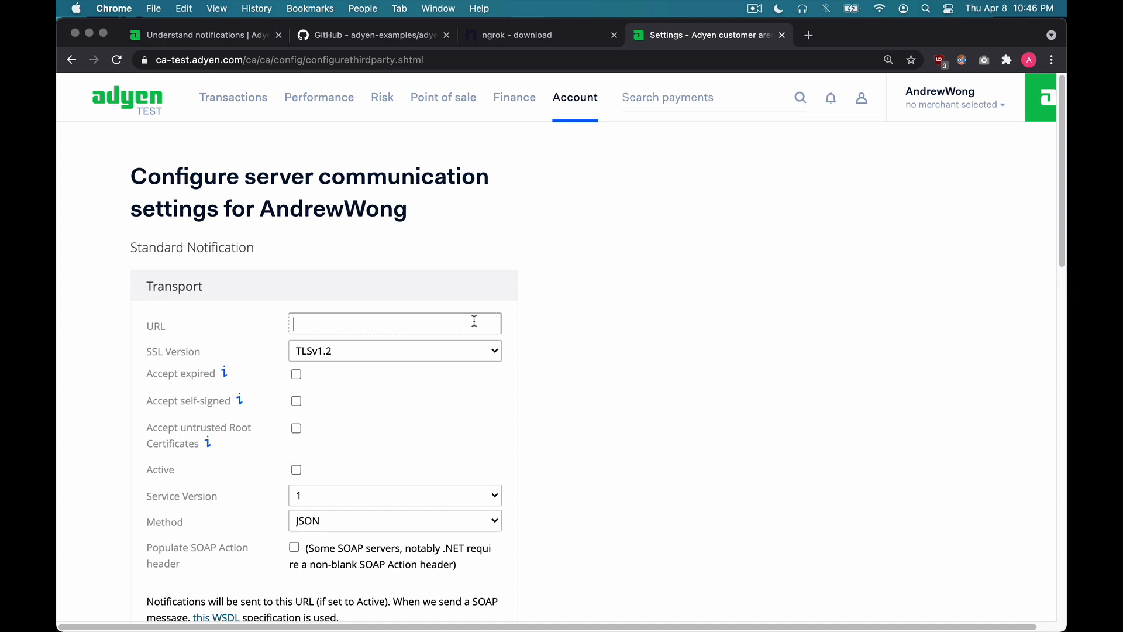
{"action": "type", "text": "https://6b5c7a186082.ngrok.io"}
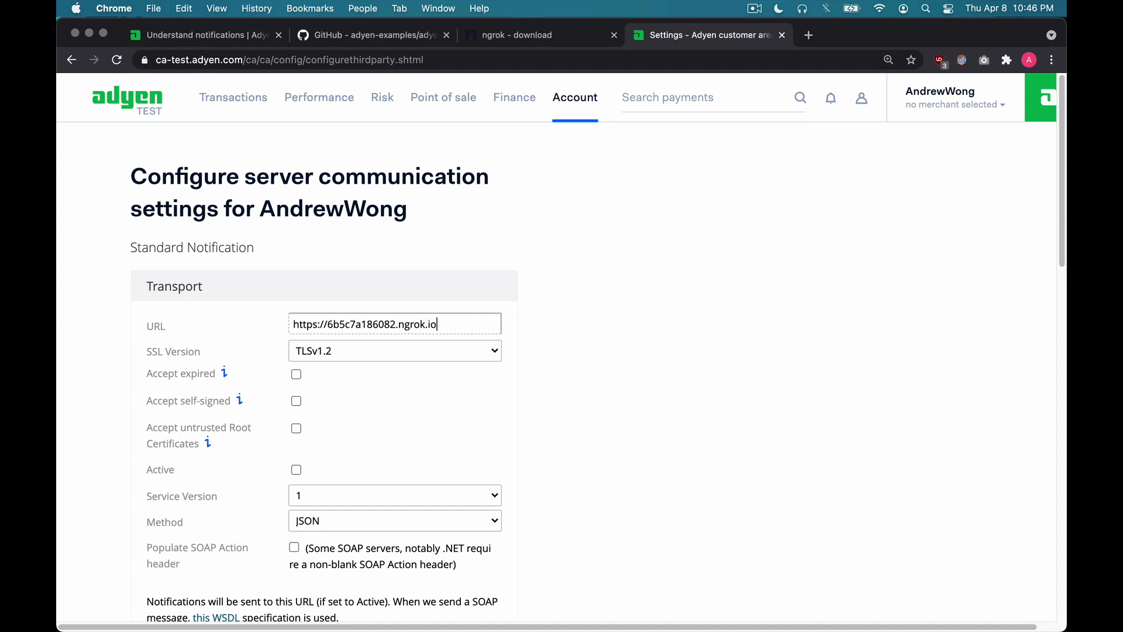
{"action": "type", "text": "/notifications"}
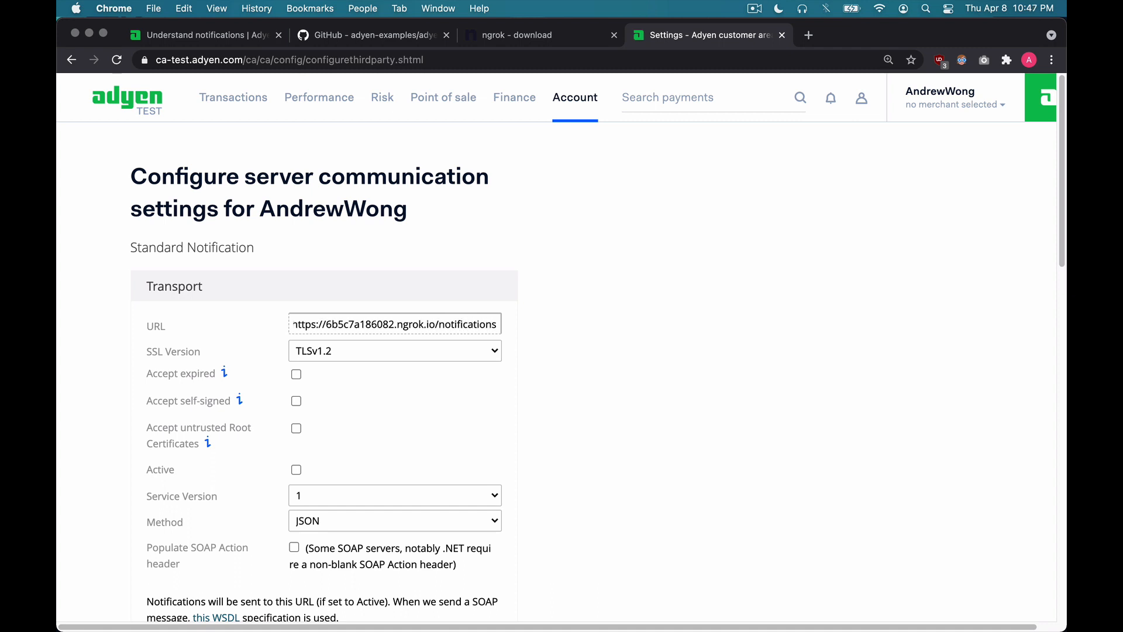
{"action": "left_click", "coordinate": [395, 351]}
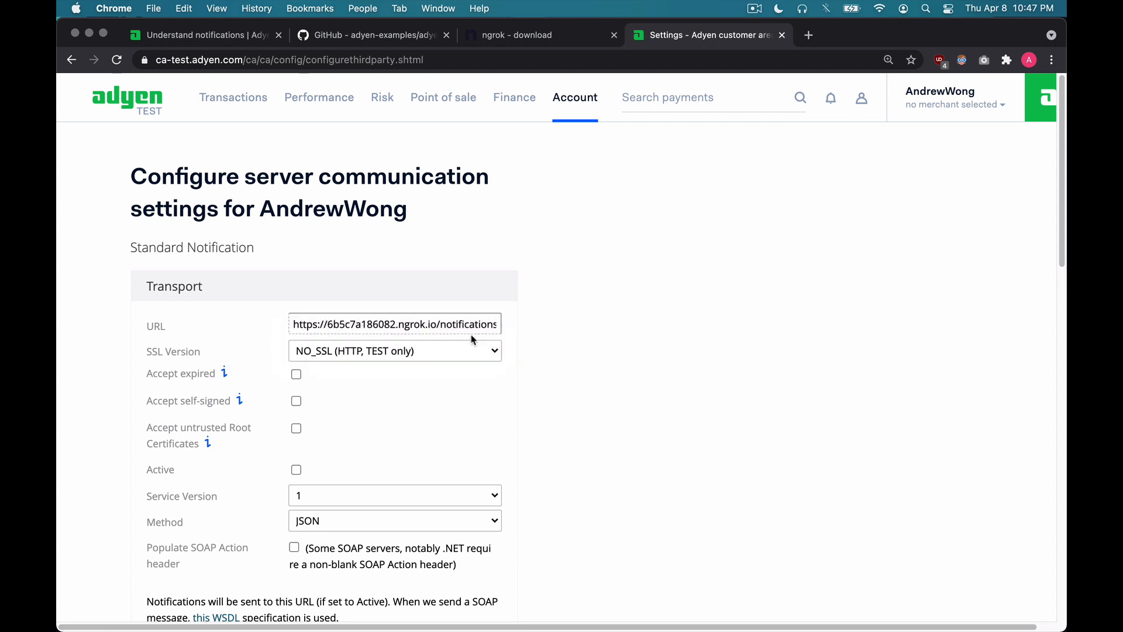
{"action": "left_click", "coordinate": [296, 470]}
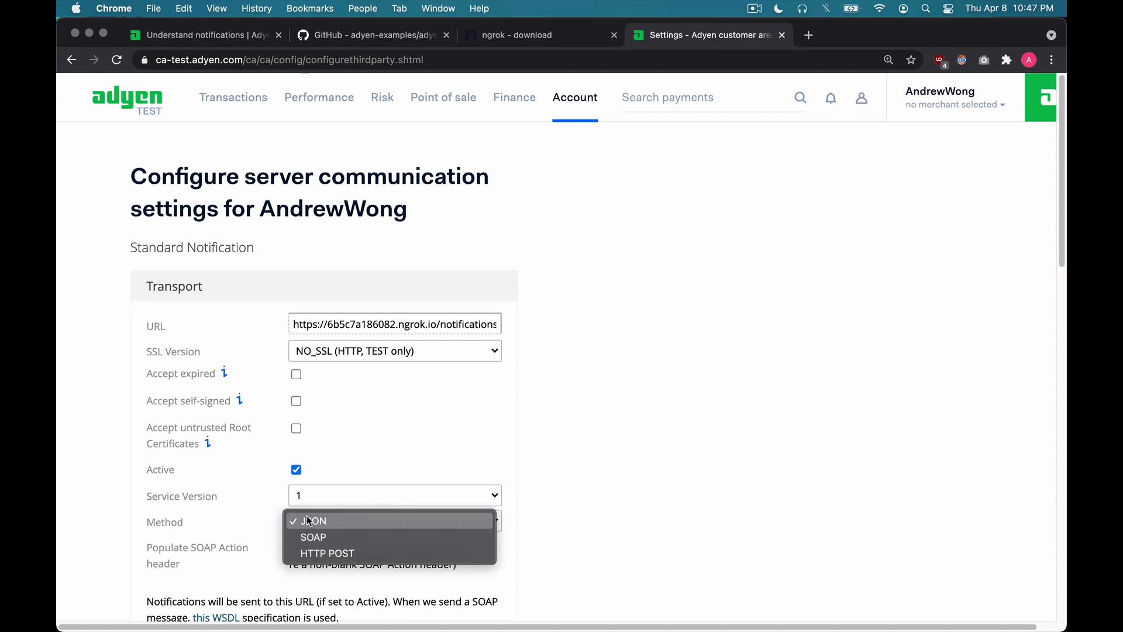
{"action": "left_click", "coordinate": [314, 521]}
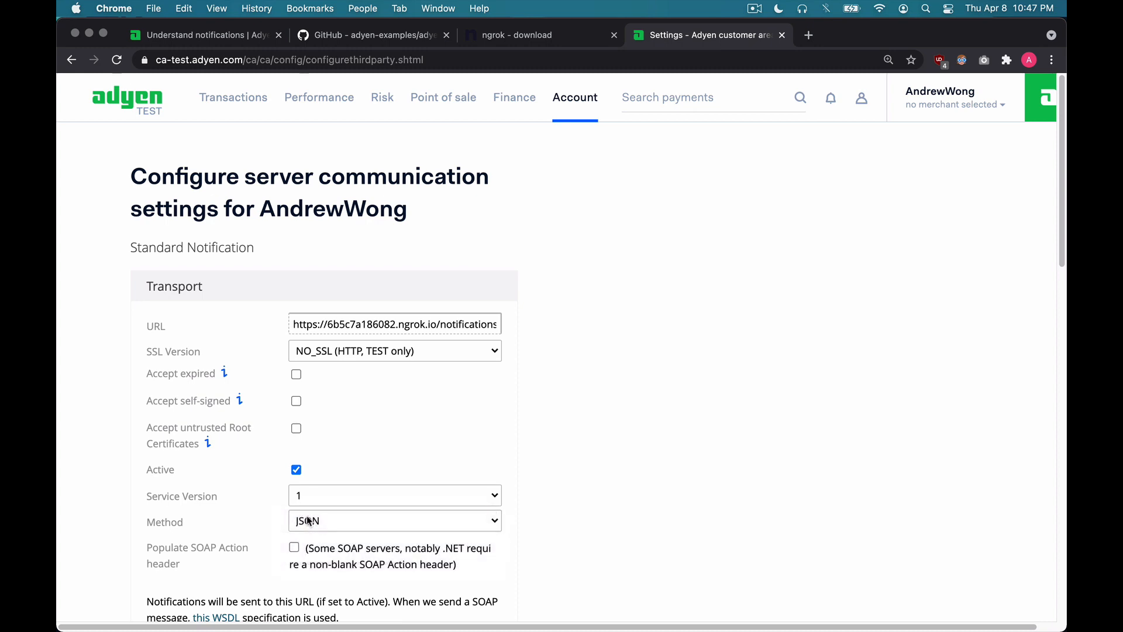
Under Additional Settings switch on Add Acquirer Result.
{"action": "scroll", "scroll_direction": "down", "scroll_amount": 3}
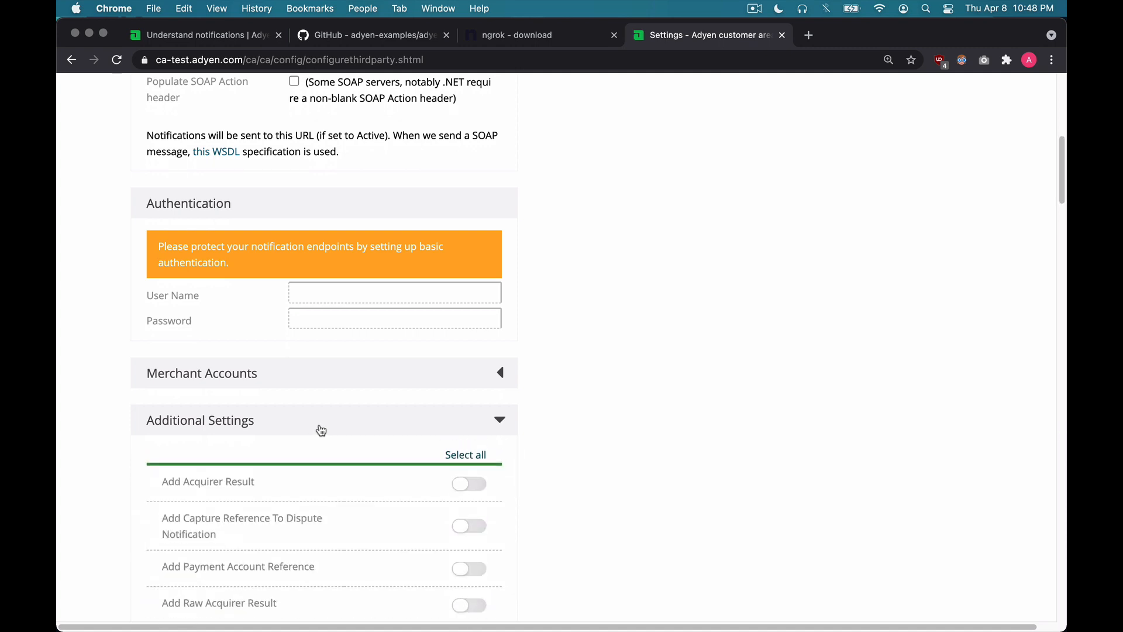
{"action": "scroll", "scroll_direction": "down", "scroll_amount": 3}
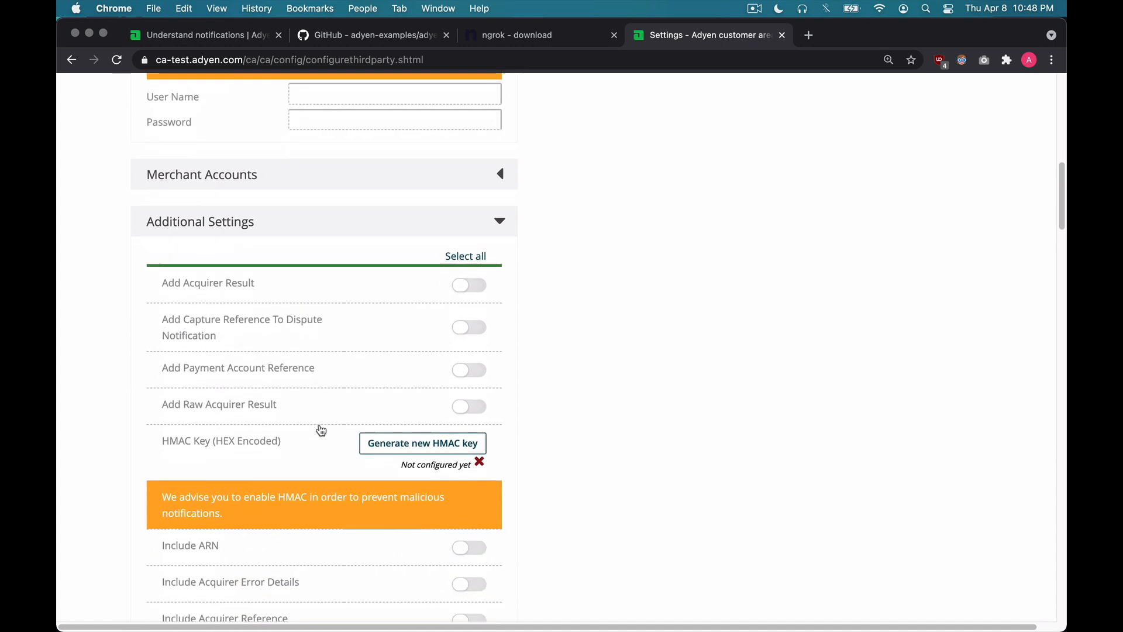
{"action": "scroll", "scroll_direction": "down", "scroll_amount": 3}
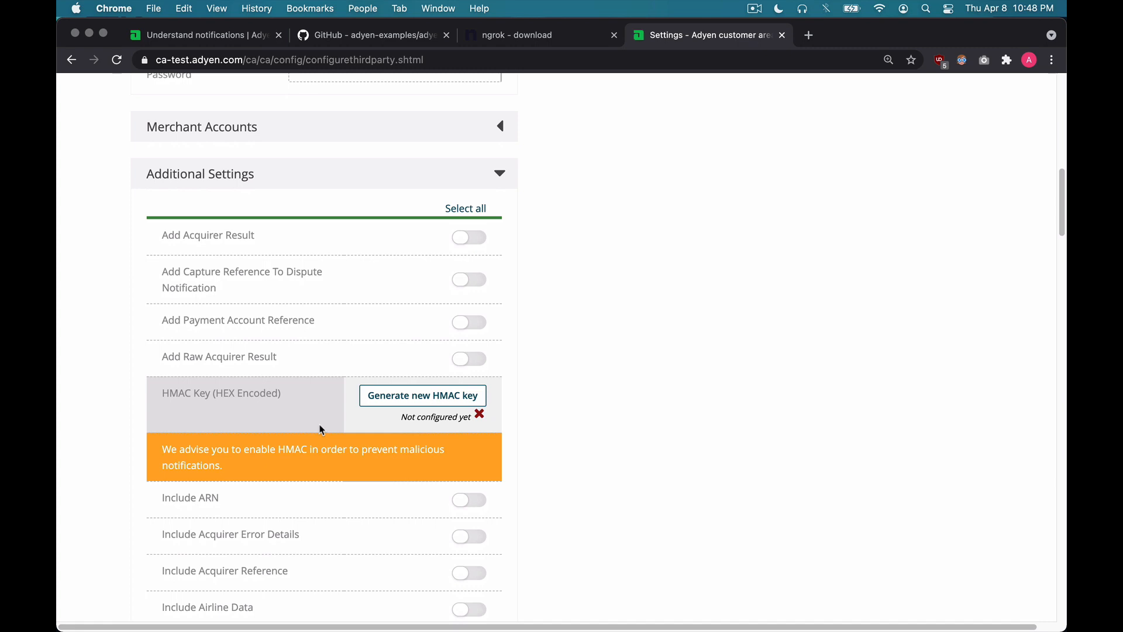
{"action": "left_click", "coordinate": [468, 237]}
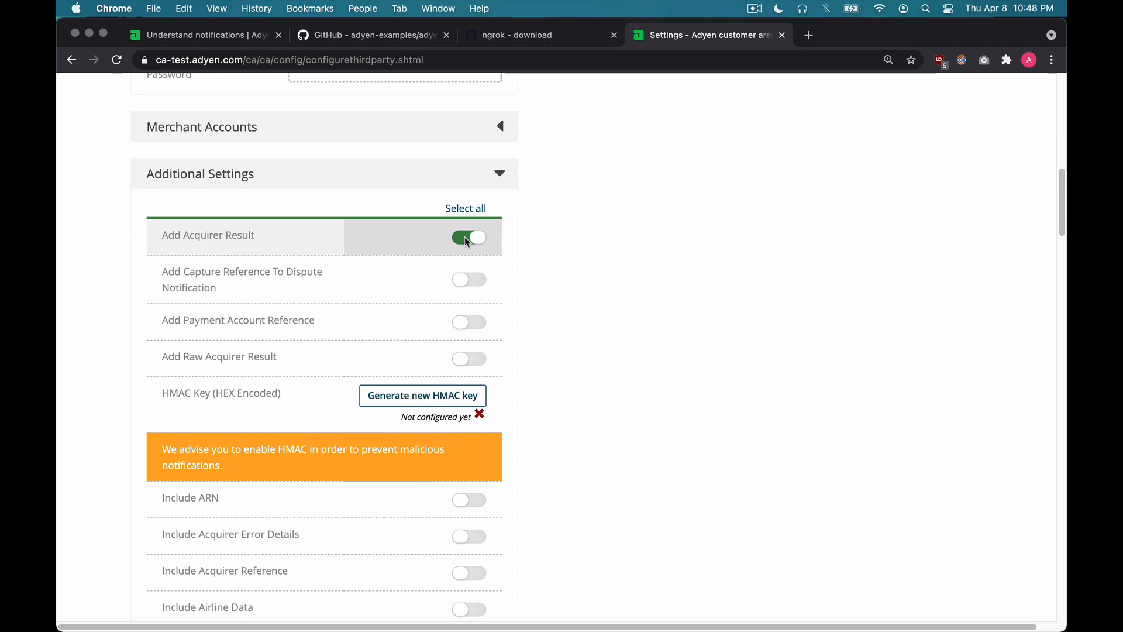
{"action": "left_click", "coordinate": [205, 35]}
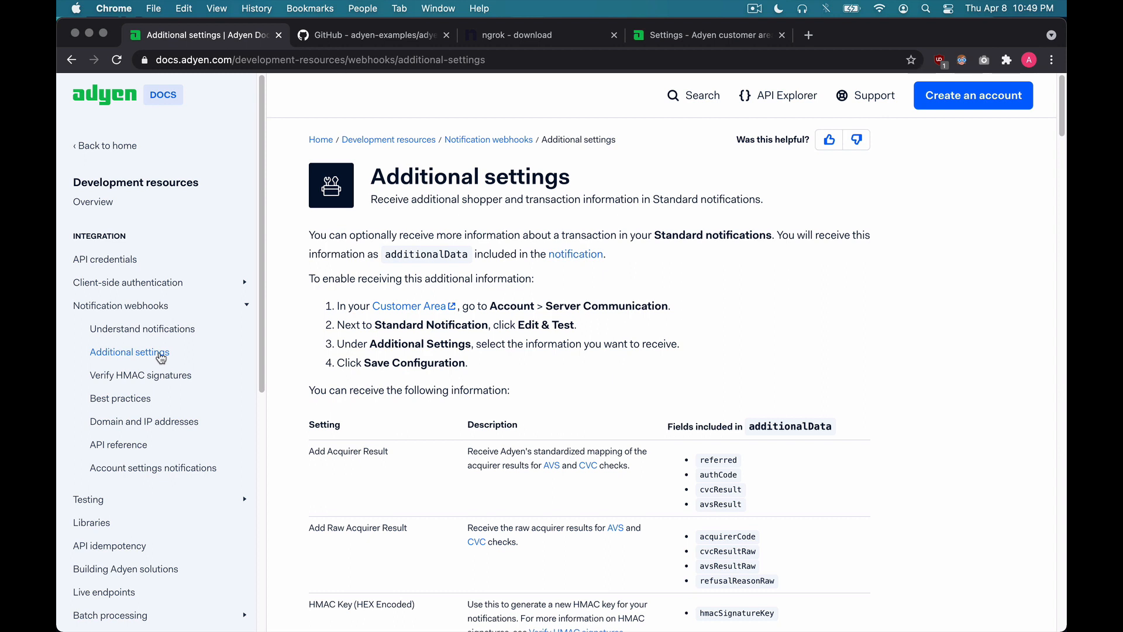
{"action": "mouse_move", "coordinate": [166, 353]}
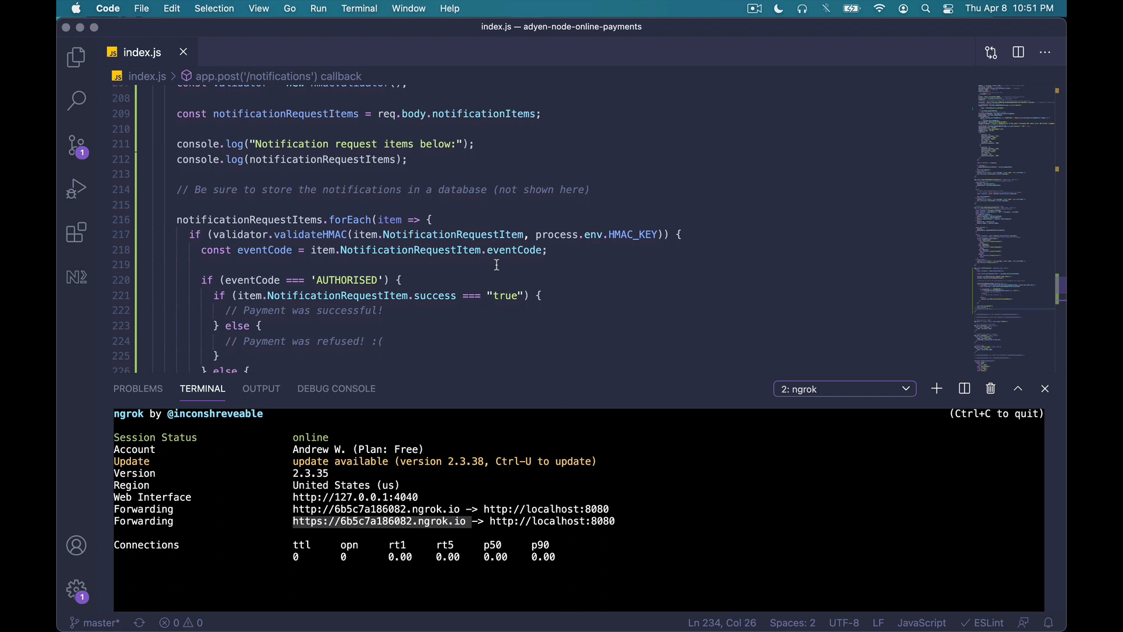
{"action": "mouse_move", "coordinate": [562, 250]}
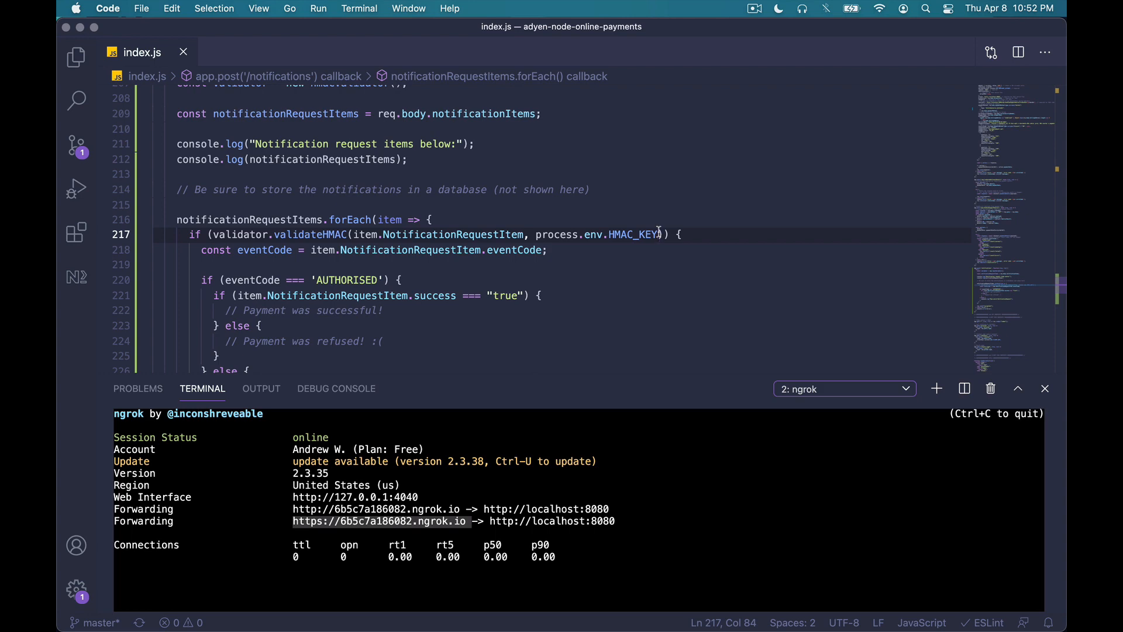
{"action": "left_click", "coordinate": [75, 54]}
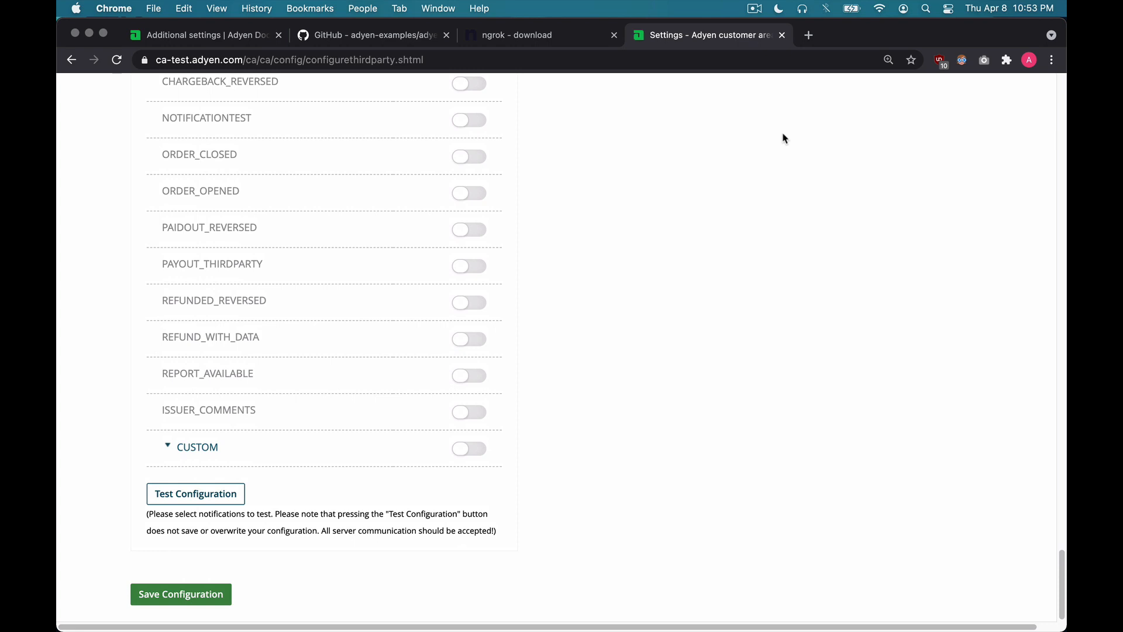
Save the ngrok Standard Notification configuration, reopen it via Edit & Test and run Test Configuration.
{"action": "left_click", "coordinate": [180, 595]}
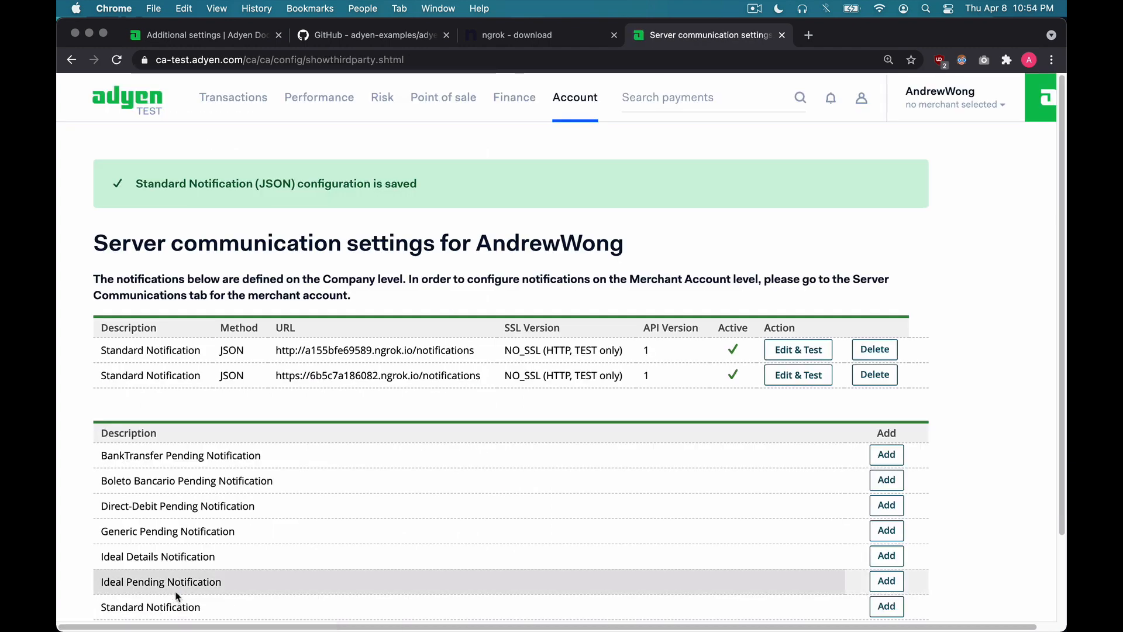
{"action": "mouse_move", "coordinate": [284, 561]}
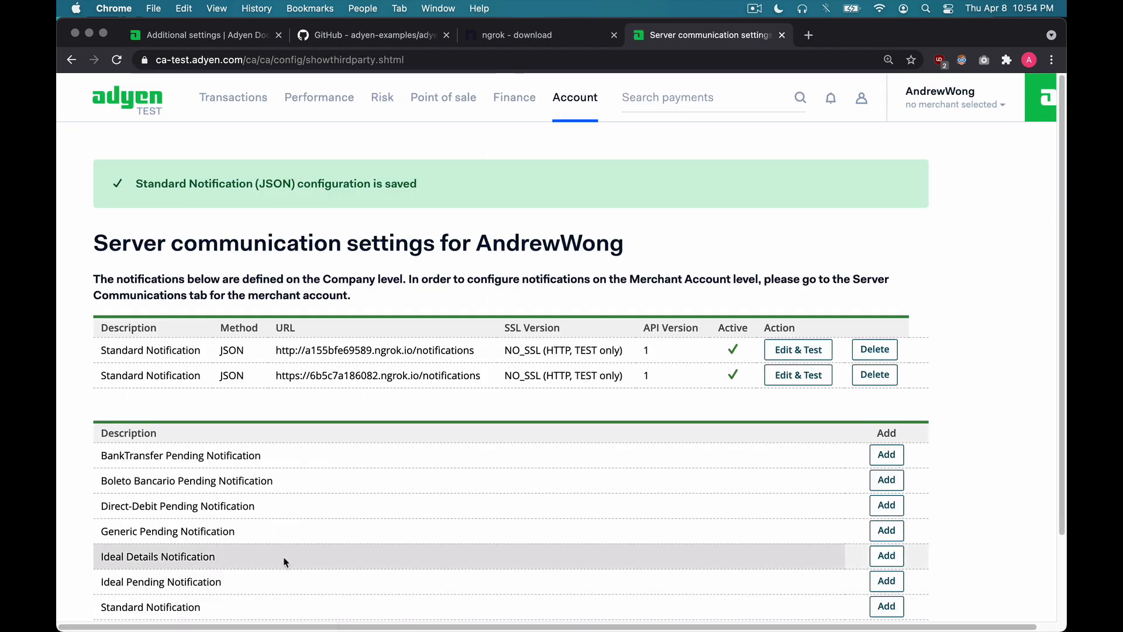
{"action": "mouse_move", "coordinate": [788, 380]}
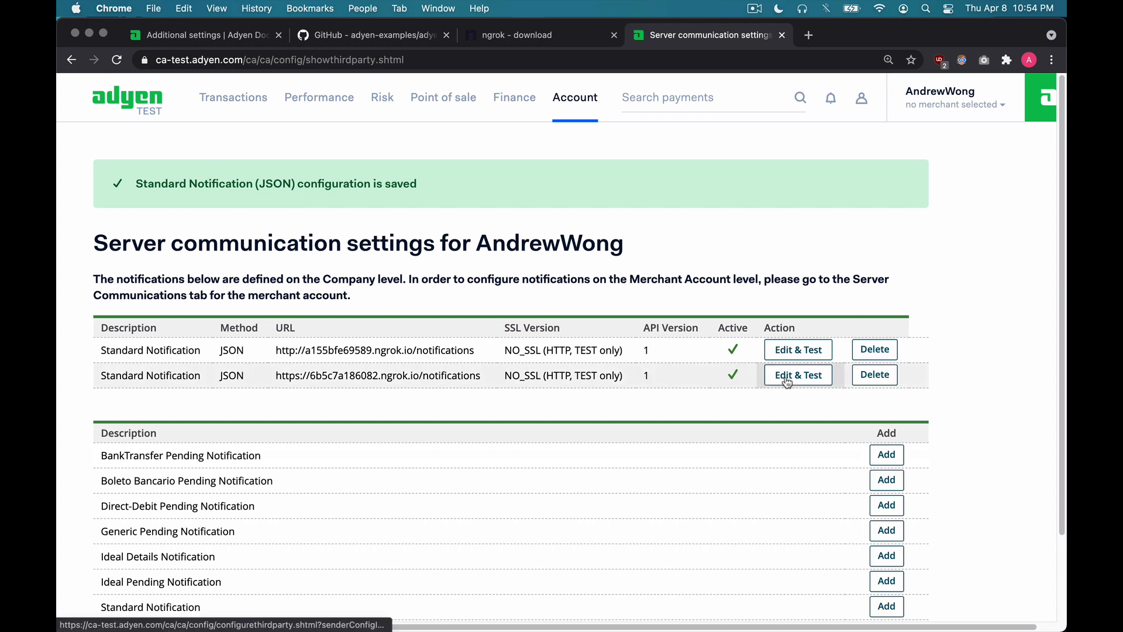
{"action": "left_click", "coordinate": [798, 375]}
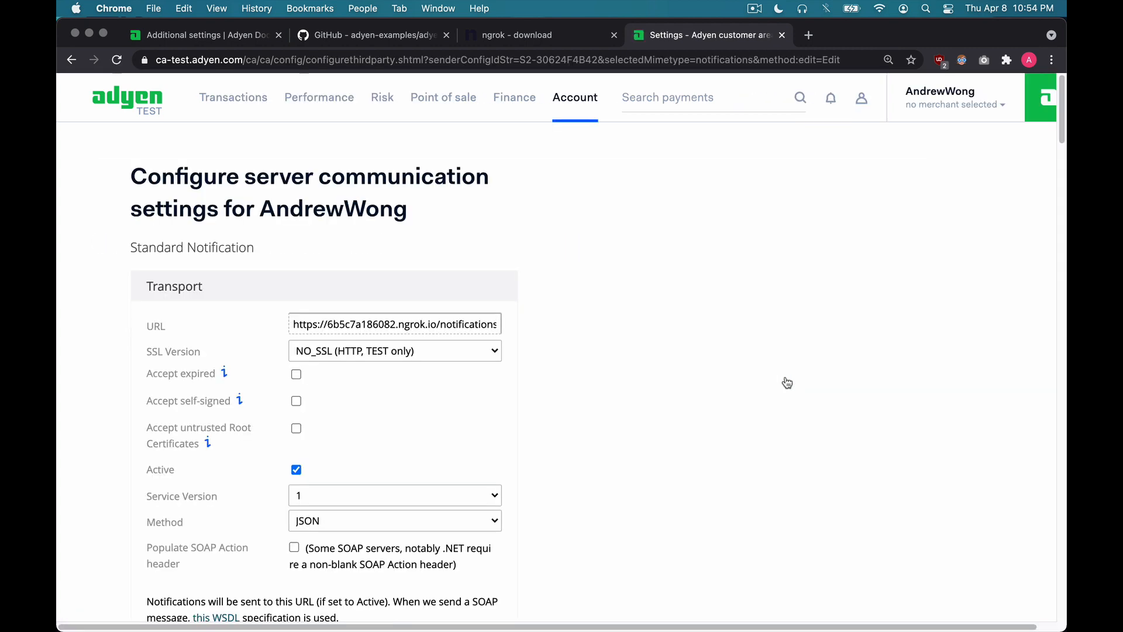
{"action": "scroll", "scroll_direction": "down", "scroll_amount": 3}
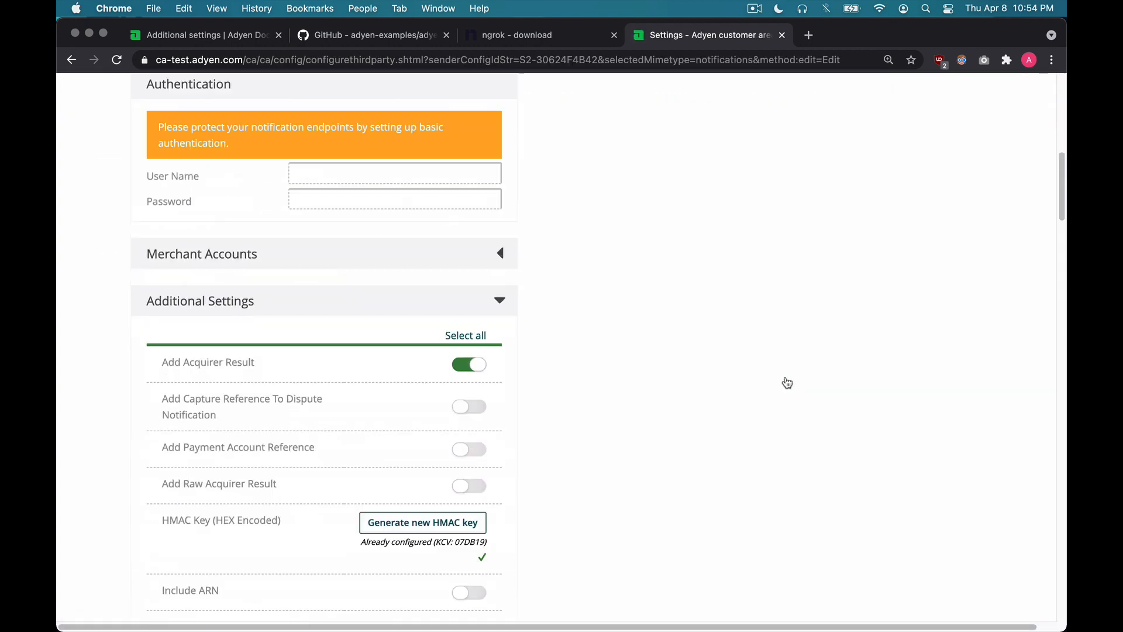
{"action": "scroll", "scroll_direction": "down", "scroll_amount": 3}
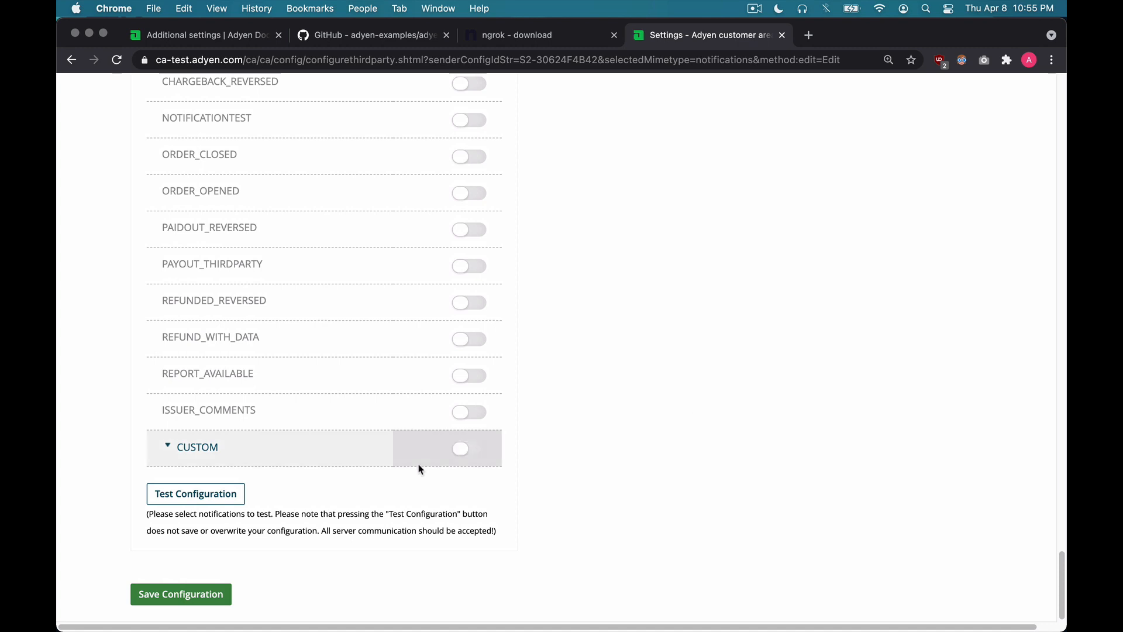
{"action": "left_click", "coordinate": [195, 493]}
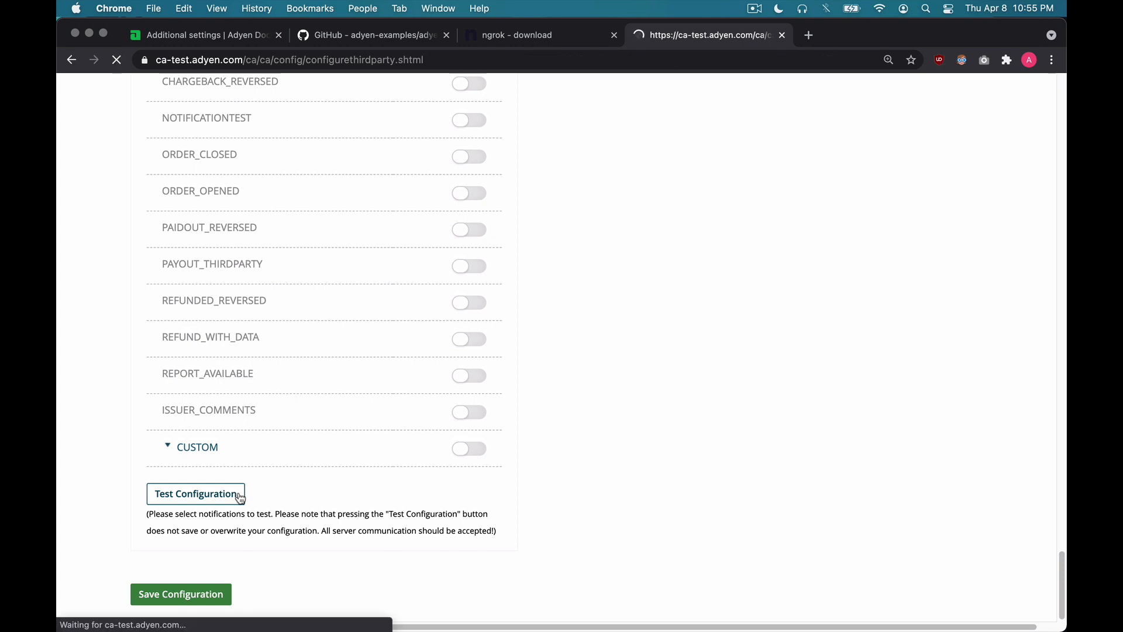
Review the test report: four test_AUTHORISATION entries with code 200 and output [accepted].
{"action": "left_click", "coordinate": [197, 494]}
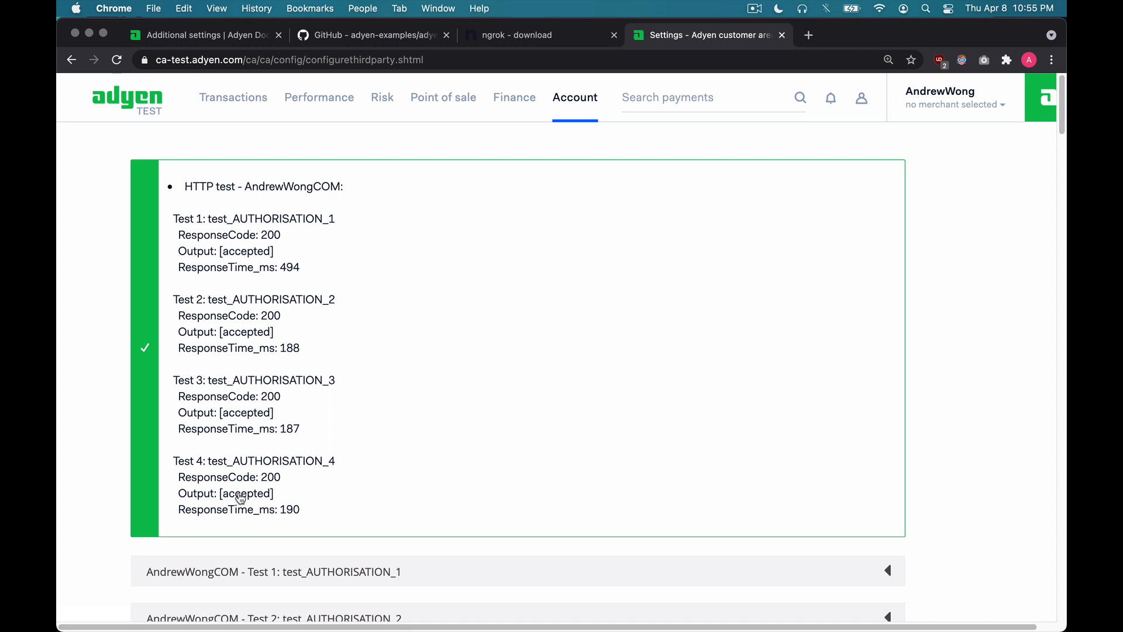
{"action": "scroll", "scroll_direction": "down", "scroll_amount": 3}
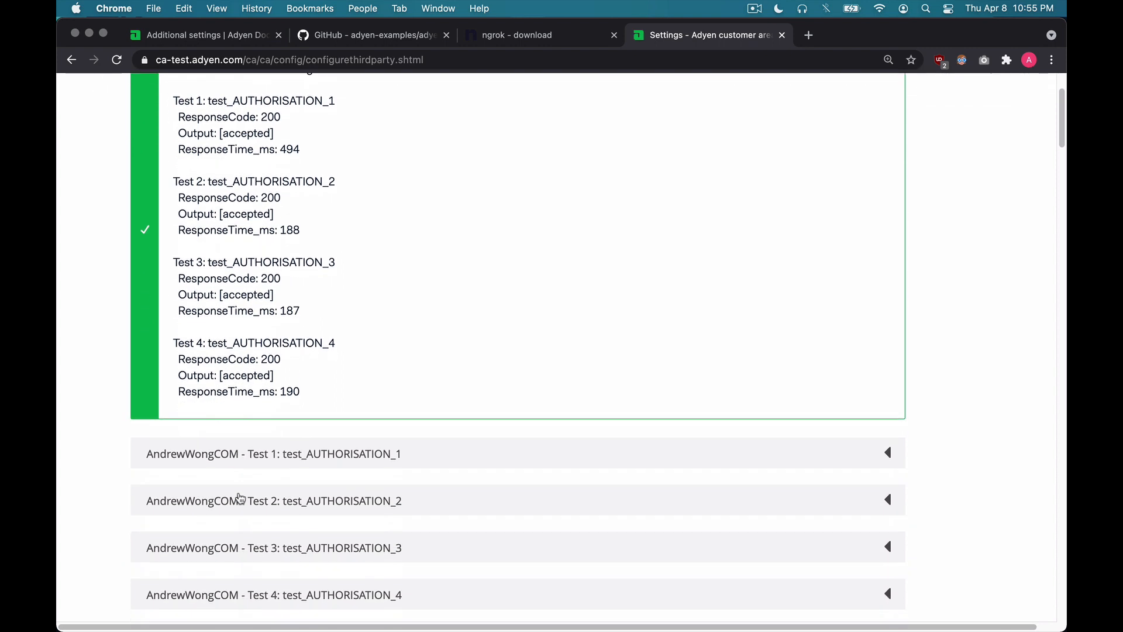
{"action": "scroll", "scroll_direction": "down", "scroll_amount": 3}
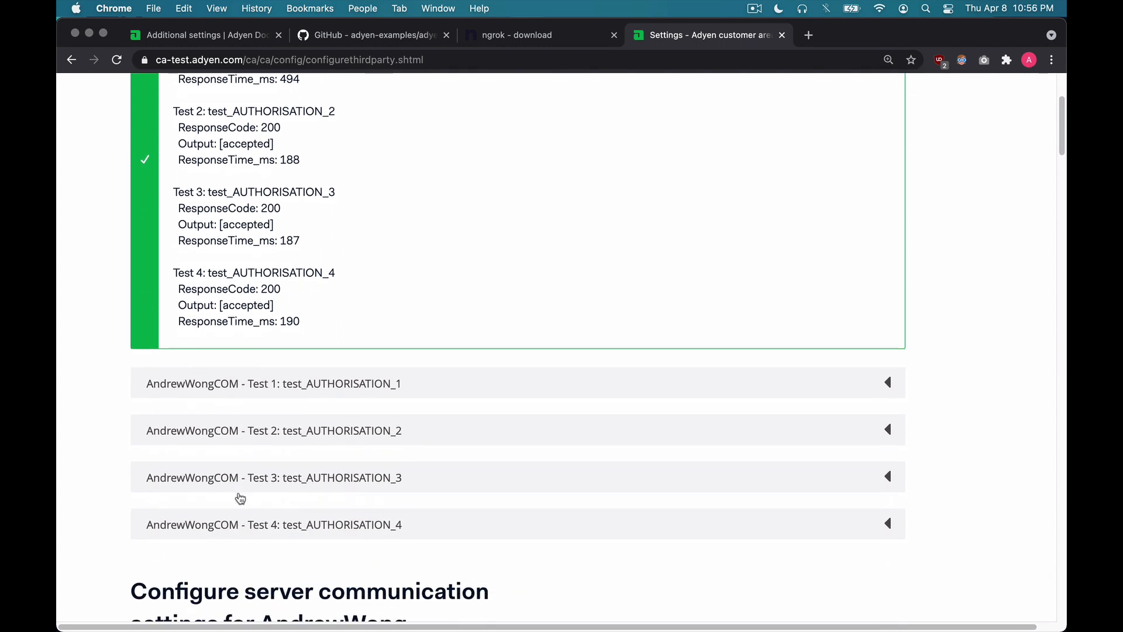